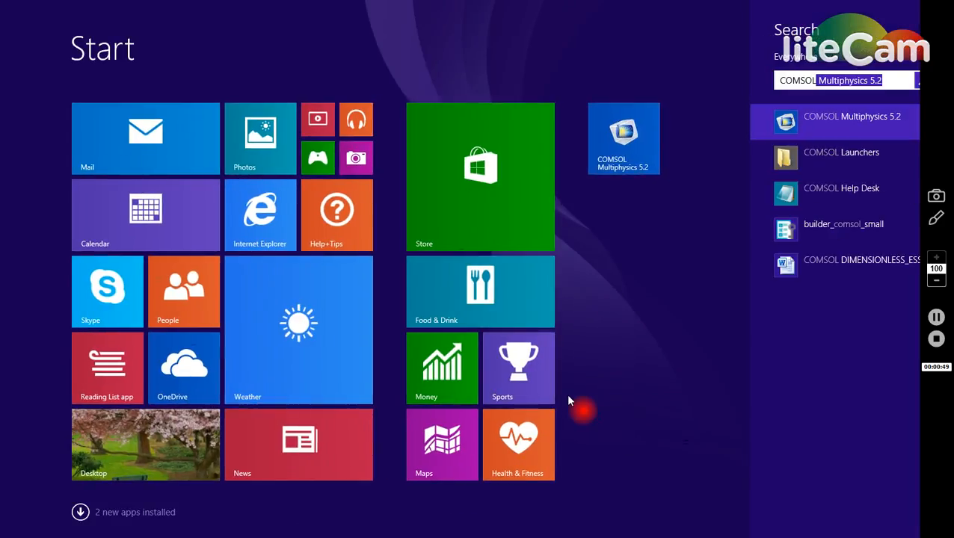
mouse_move(759, 176)
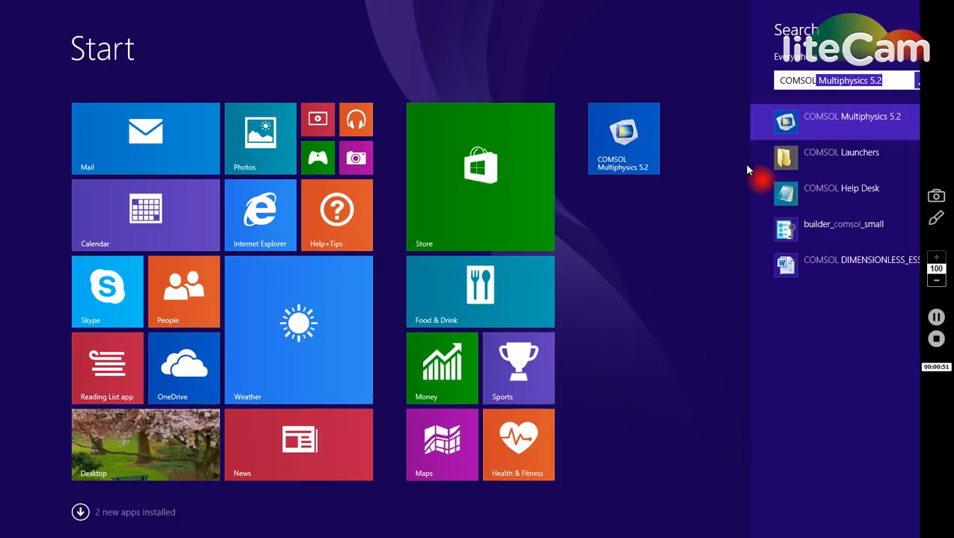
- Launch COMSOL Multiphysics 5.2 and start a new model from the File menu
left_click(851, 116)
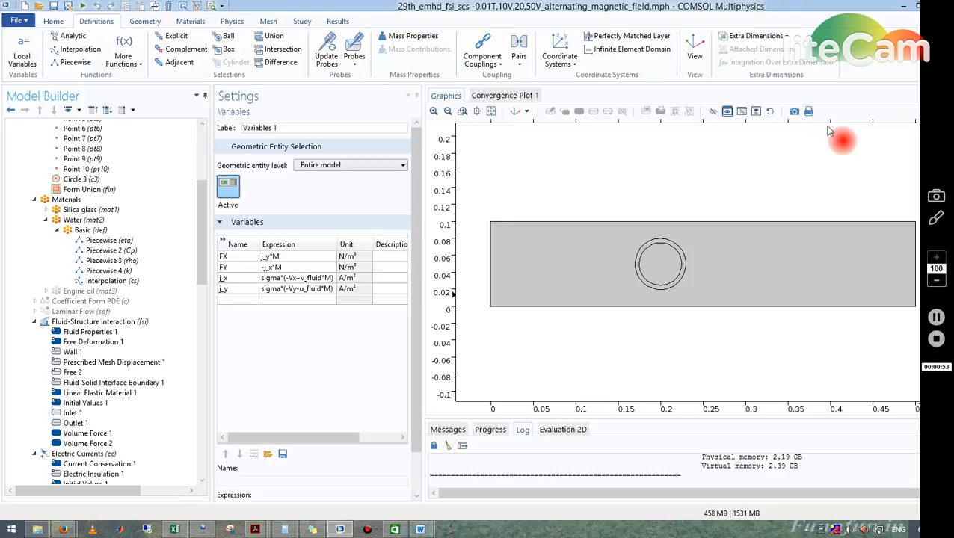
mouse_move(695, 135)
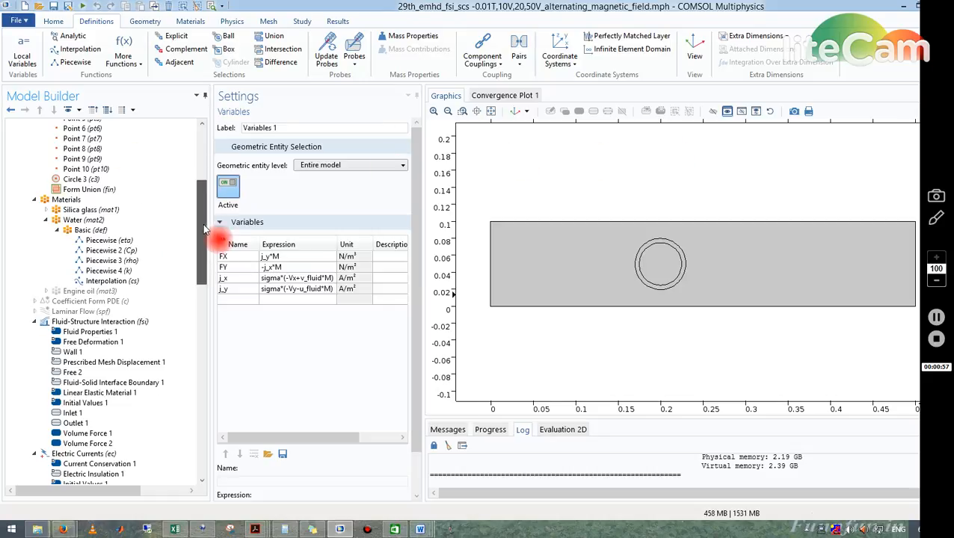
scroll("up", 3)
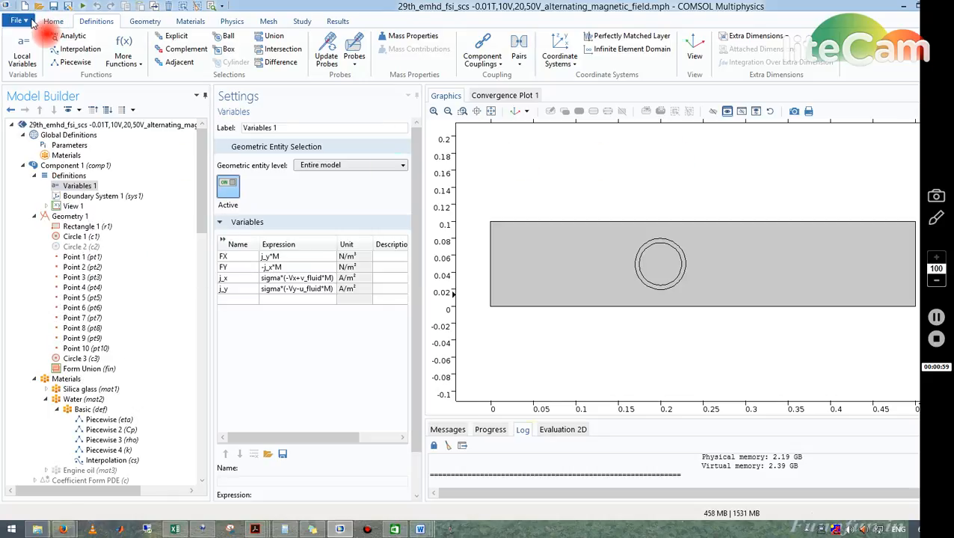
left_click(18, 20)
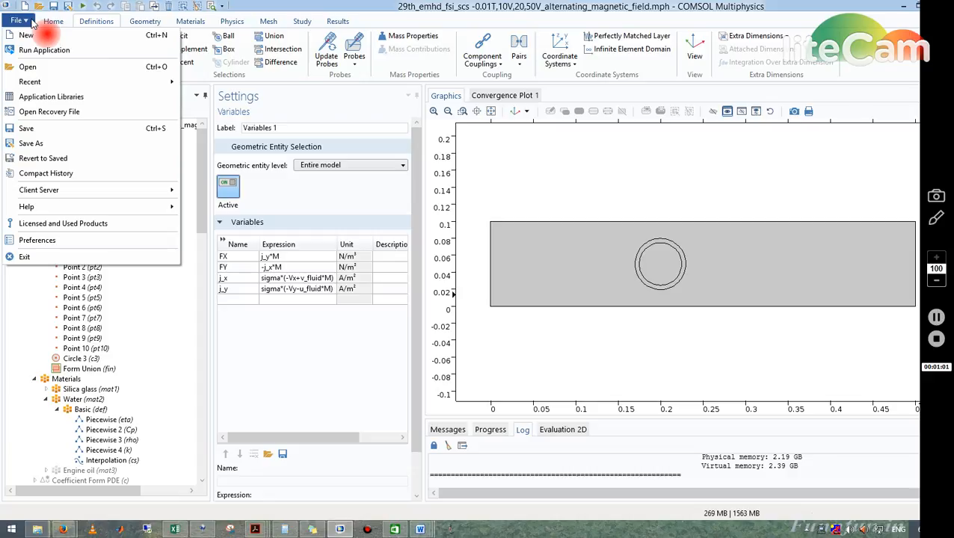
mouse_move(28, 67)
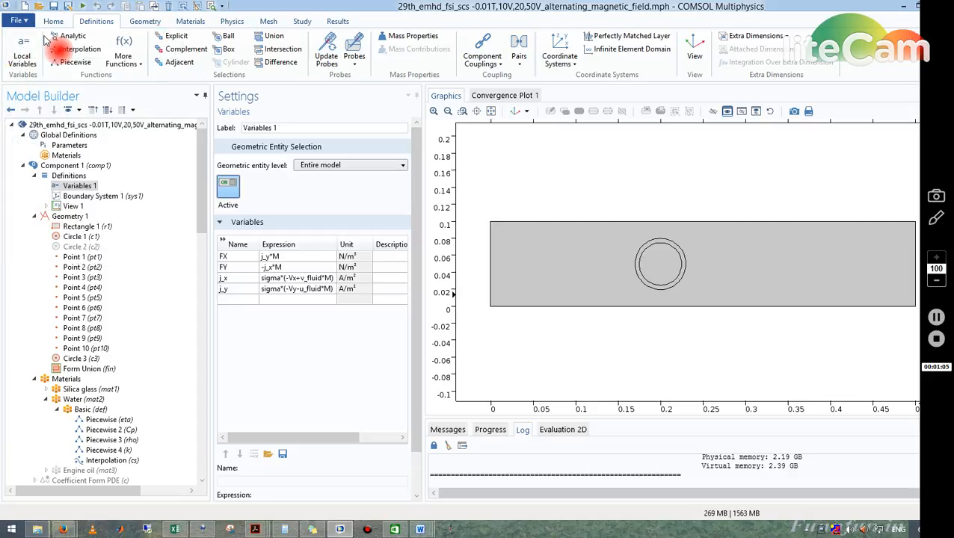
left_click(16, 20)
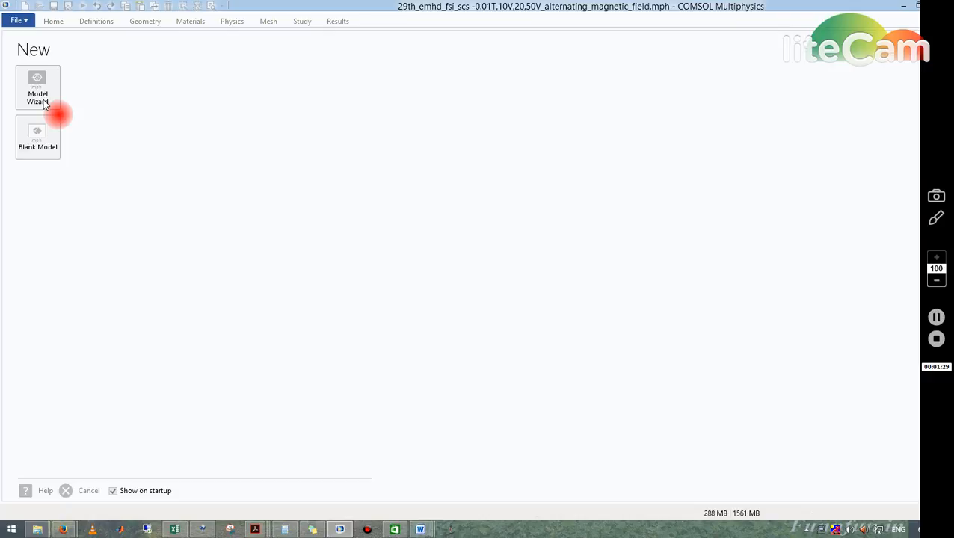
- Choose Model Wizard on the New page to reach space dimension selection
left_click(37, 87)
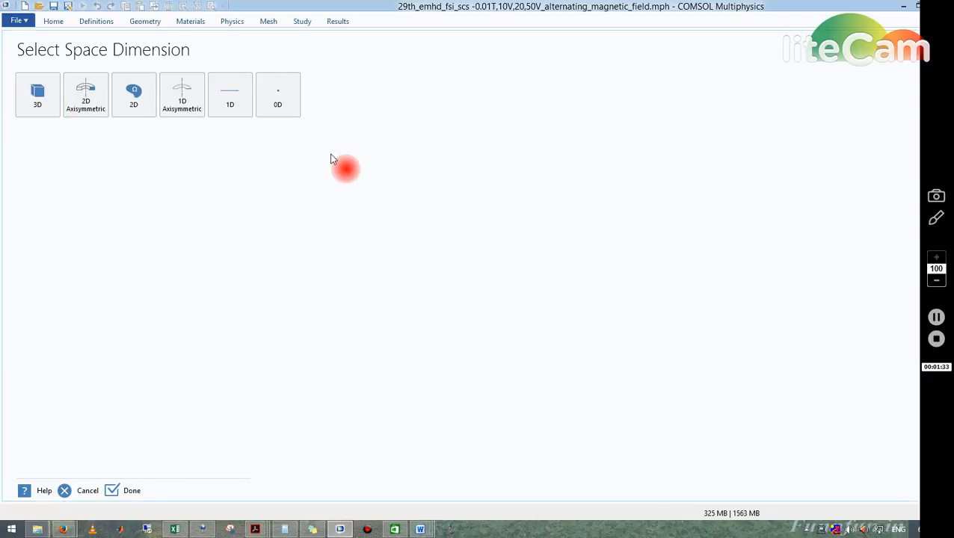
left_click(85, 95)
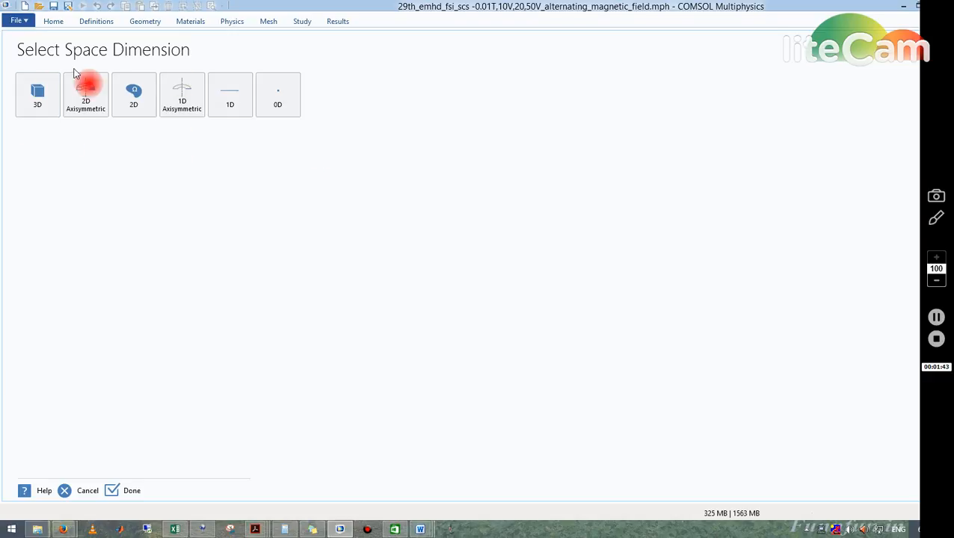
mouse_move(230, 89)
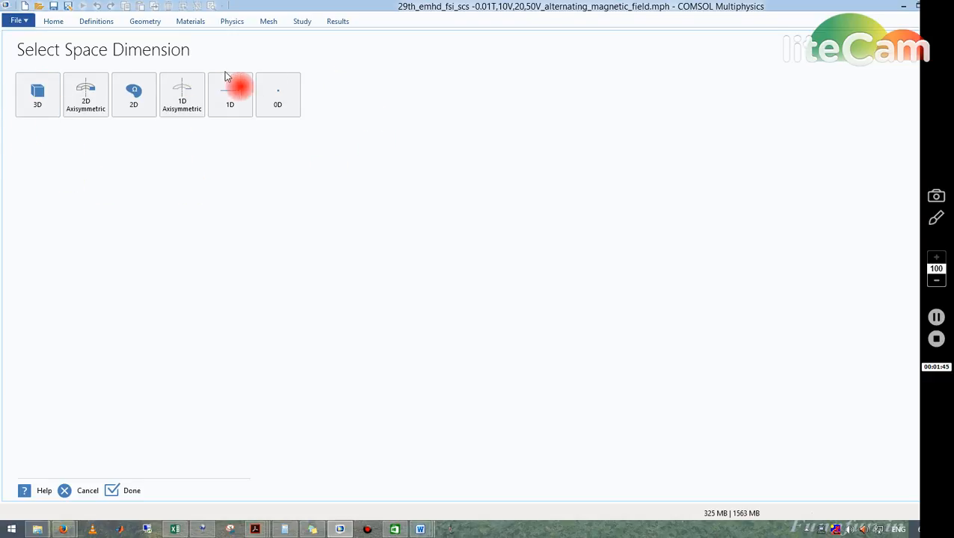
mouse_move(271, 152)
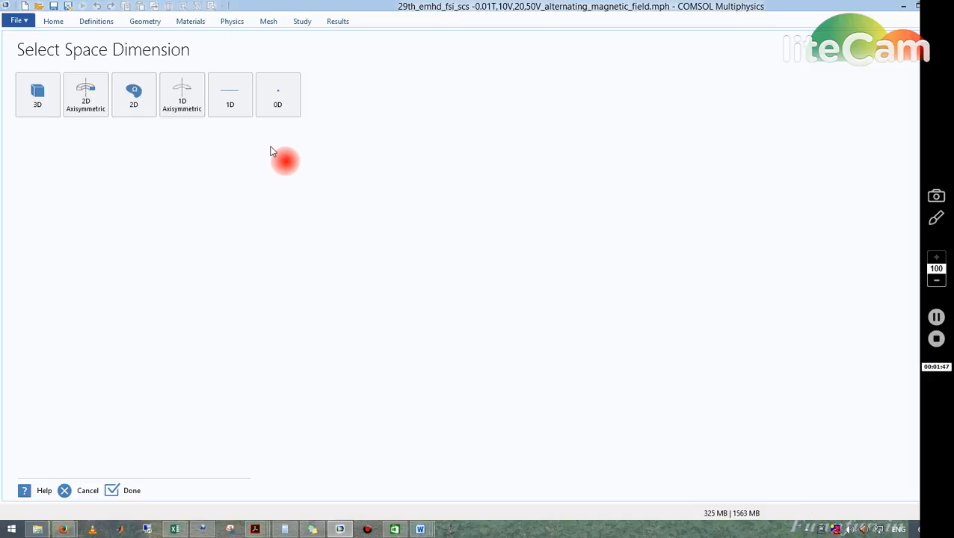
mouse_move(195, 160)
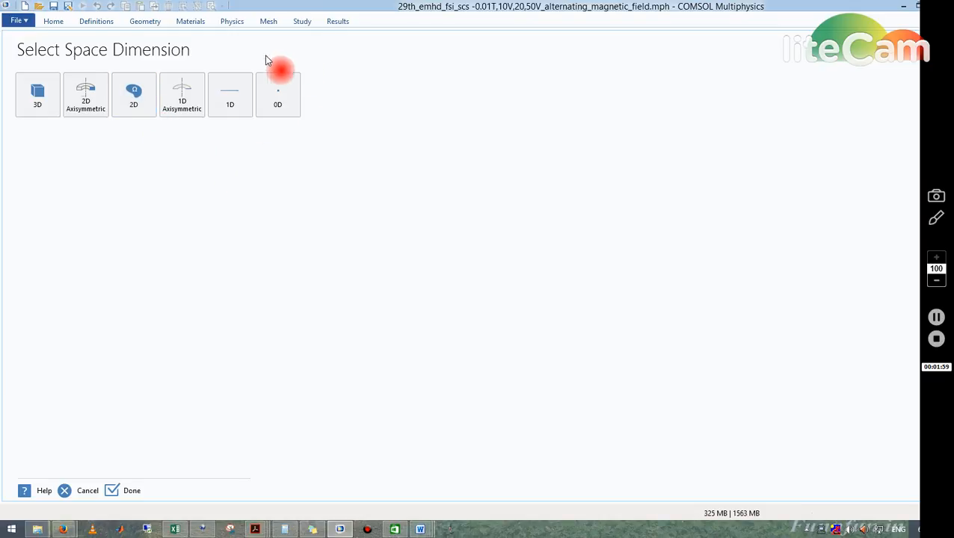
mouse_move(322, 100)
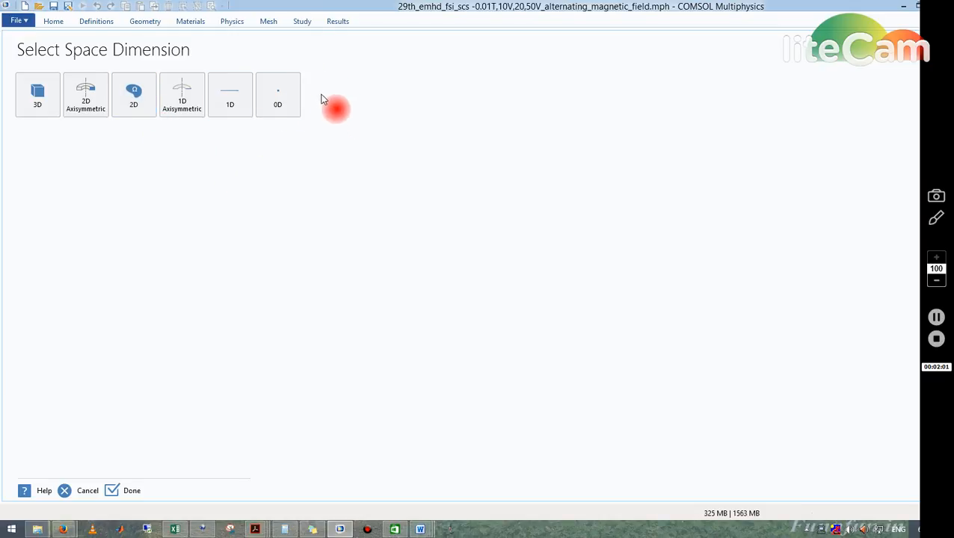
mouse_move(318, 154)
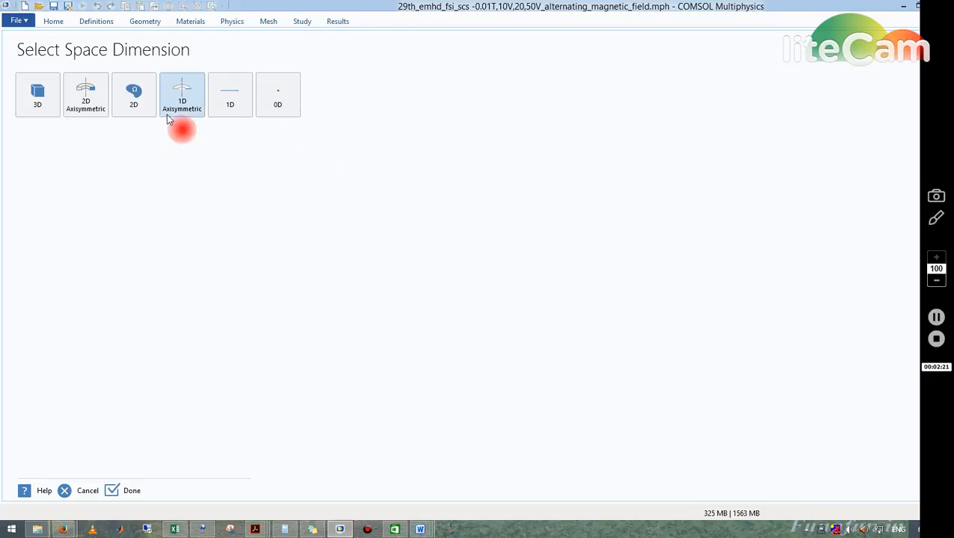
mouse_move(163, 159)
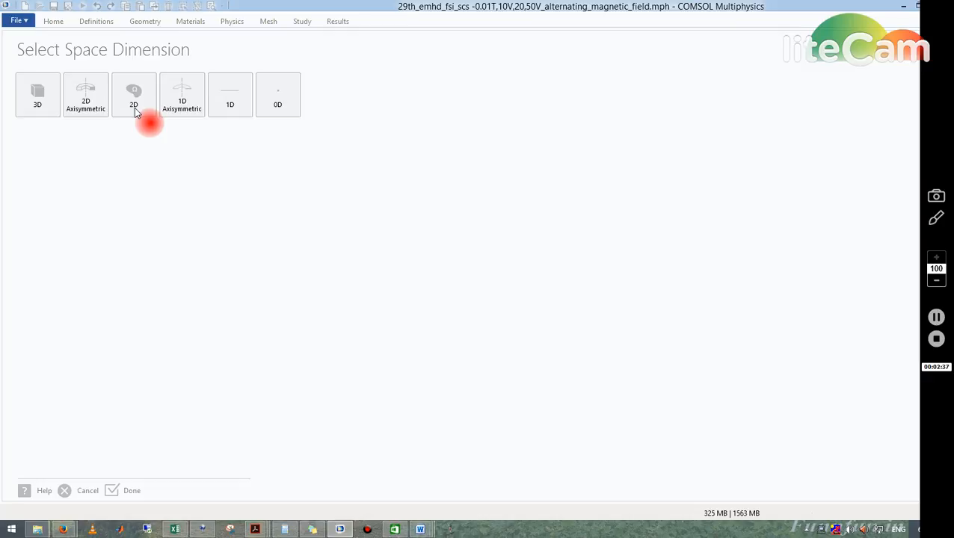
- Select 2D as the model's space dimension
left_click(134, 95)
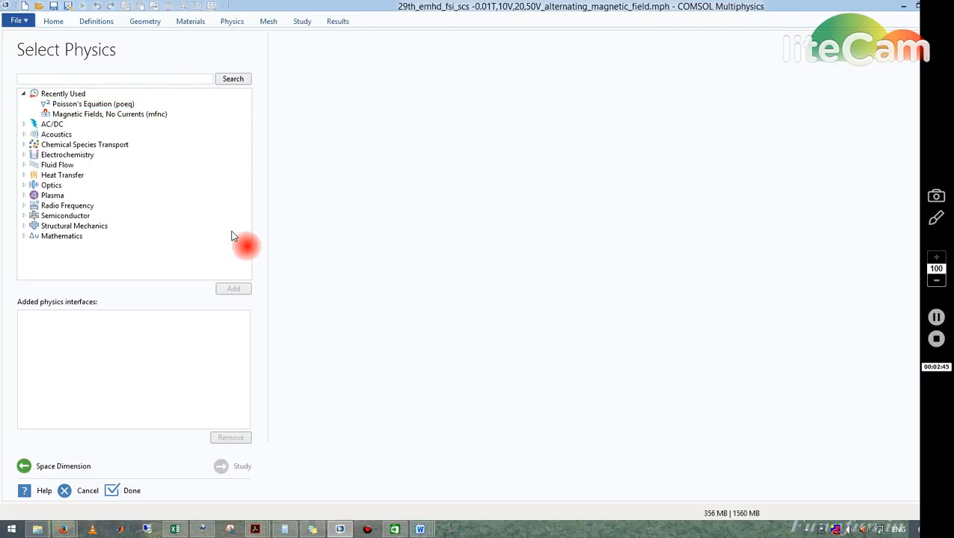
mouse_move(193, 111)
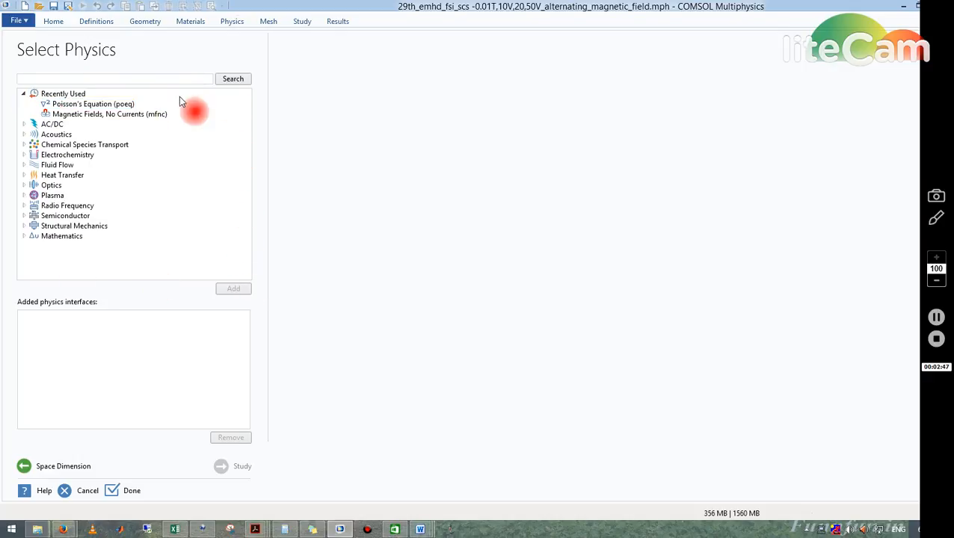
mouse_move(267, 275)
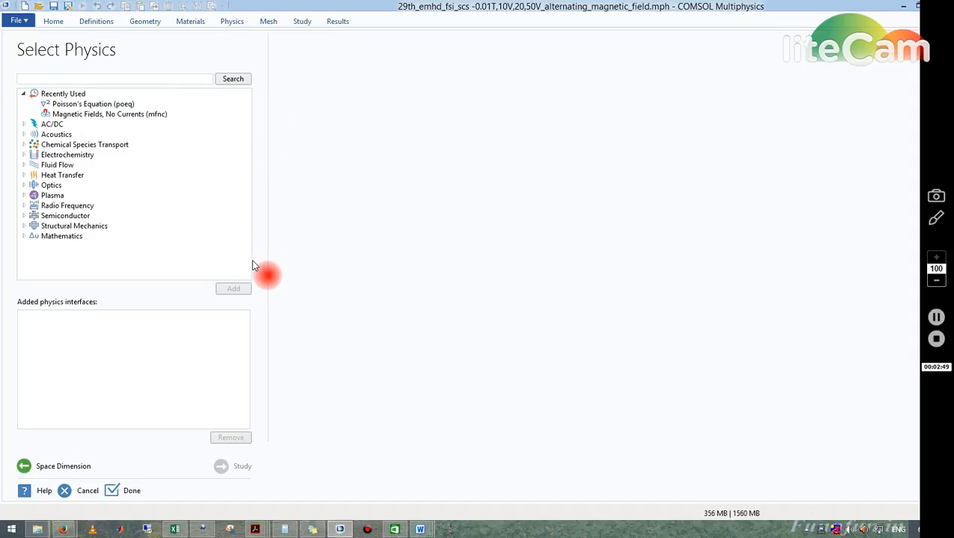
mouse_move(15, 210)
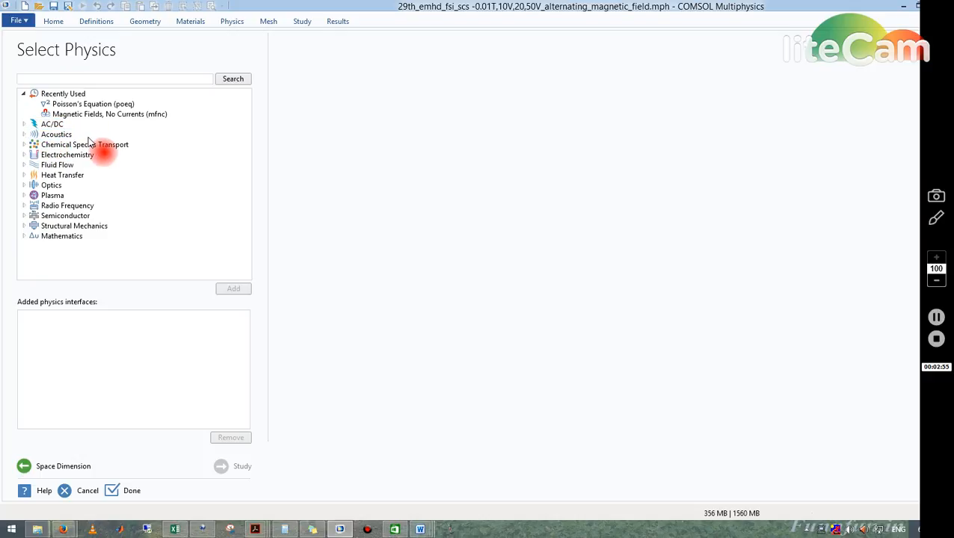
mouse_move(148, 159)
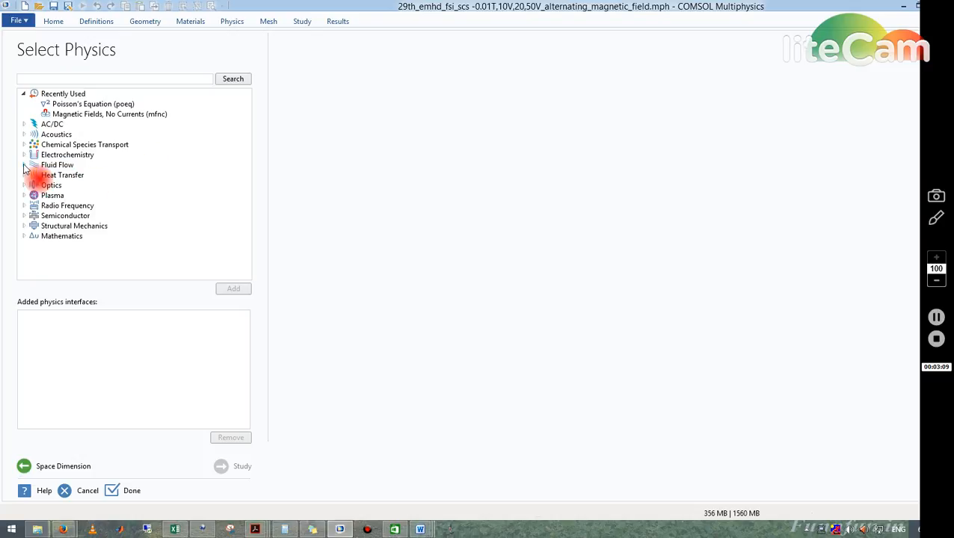
- Select Laminar Flow (spf) under Fluid Flow > Single-Phase Flow
left_click(25, 165)
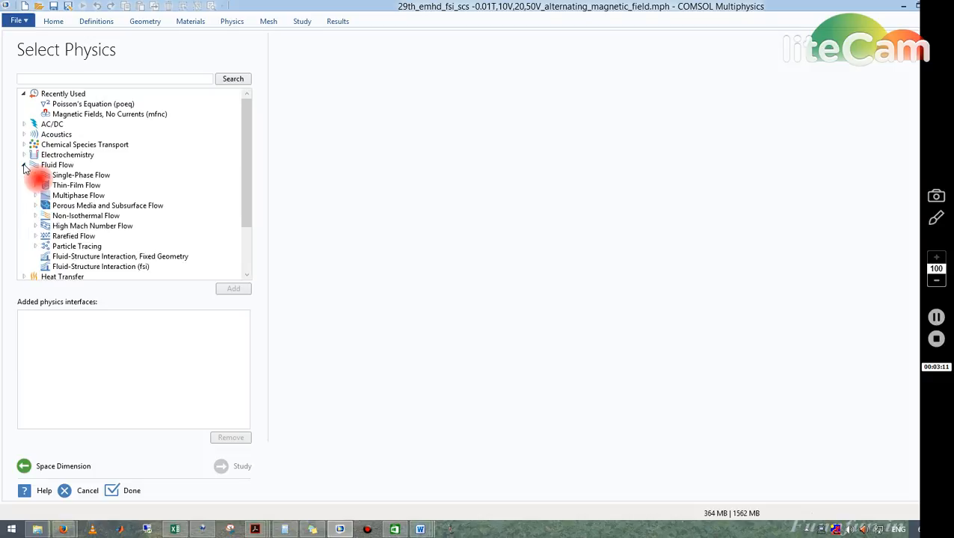
left_click(120, 257)
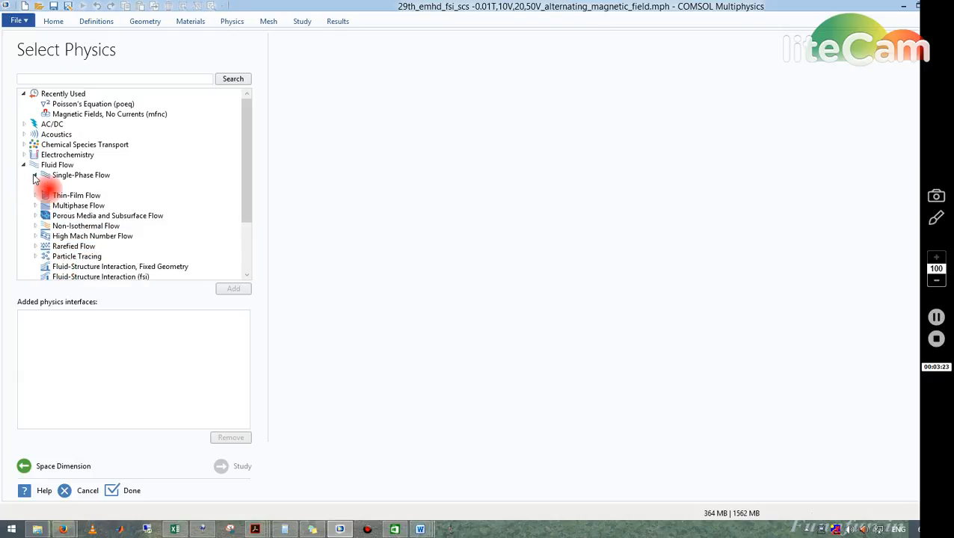
left_click(35, 175)
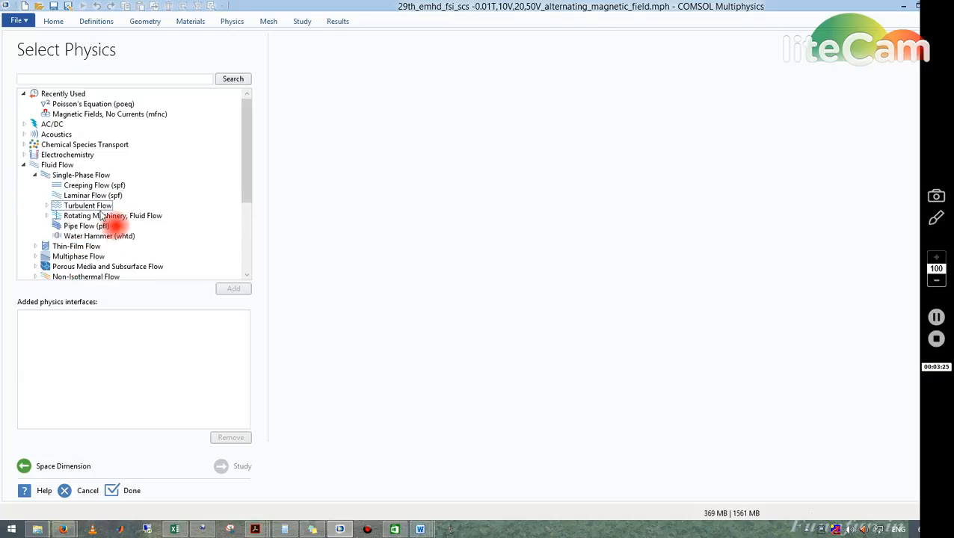
left_click(93, 195)
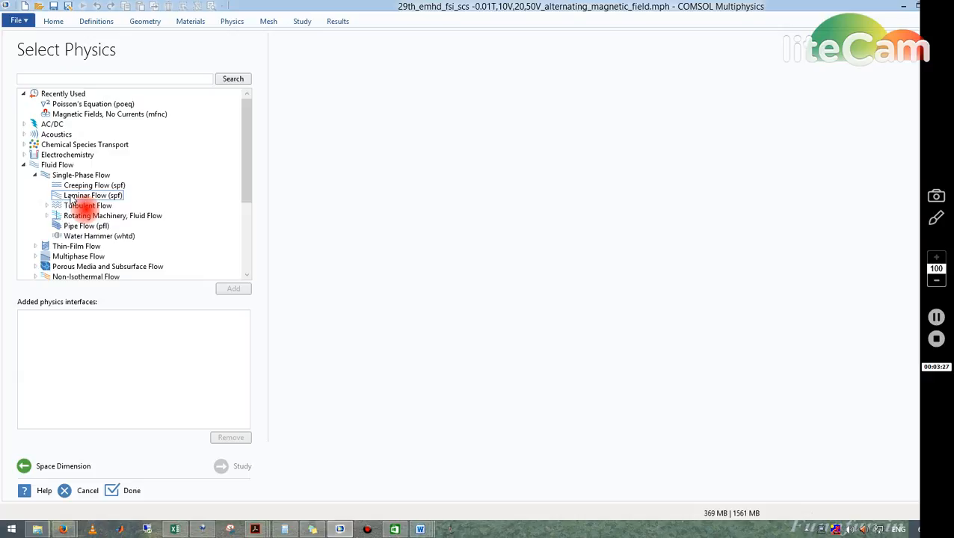
left_click(92, 195)
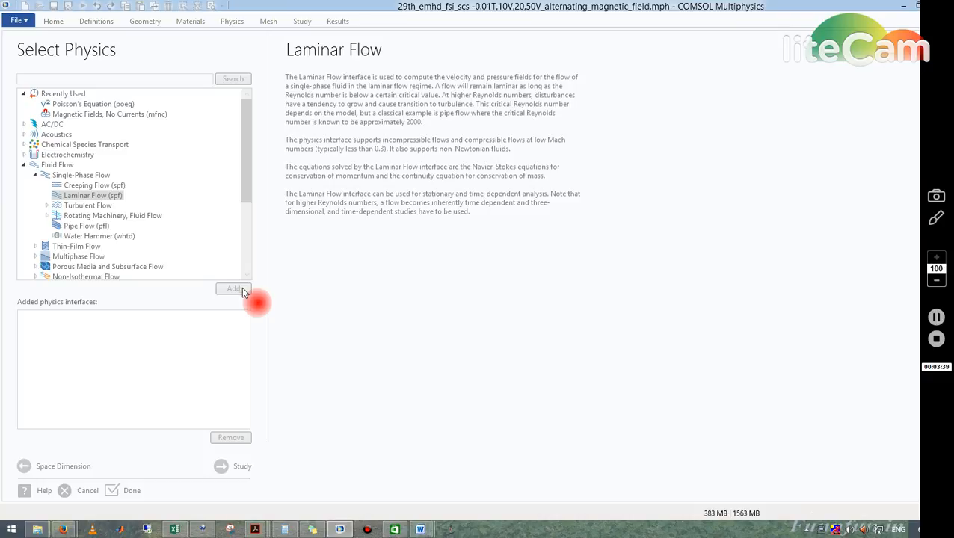
mouse_move(27, 334)
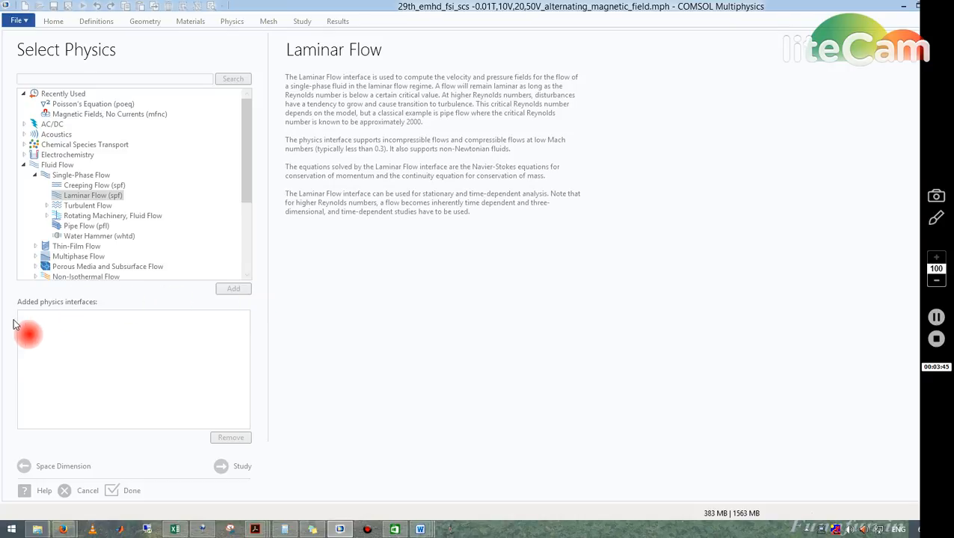
mouse_move(210, 364)
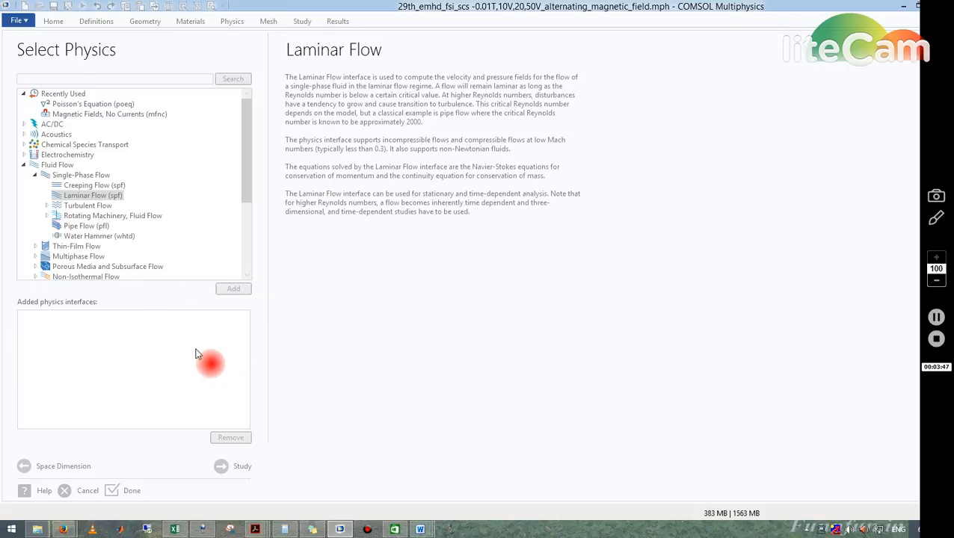
mouse_move(266, 376)
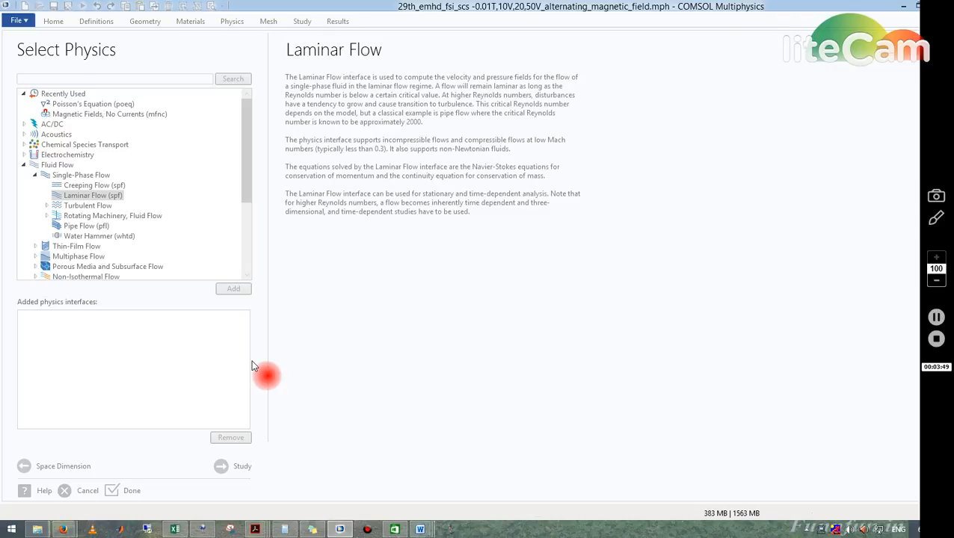
mouse_move(6, 325)
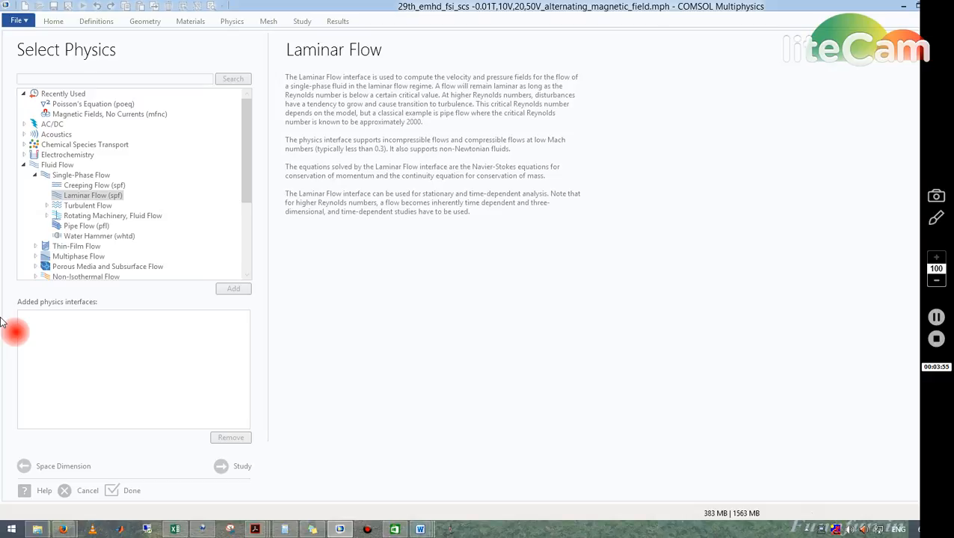
- Add Laminar Flow (spf) to the added physics interfaces
left_click(233, 288)
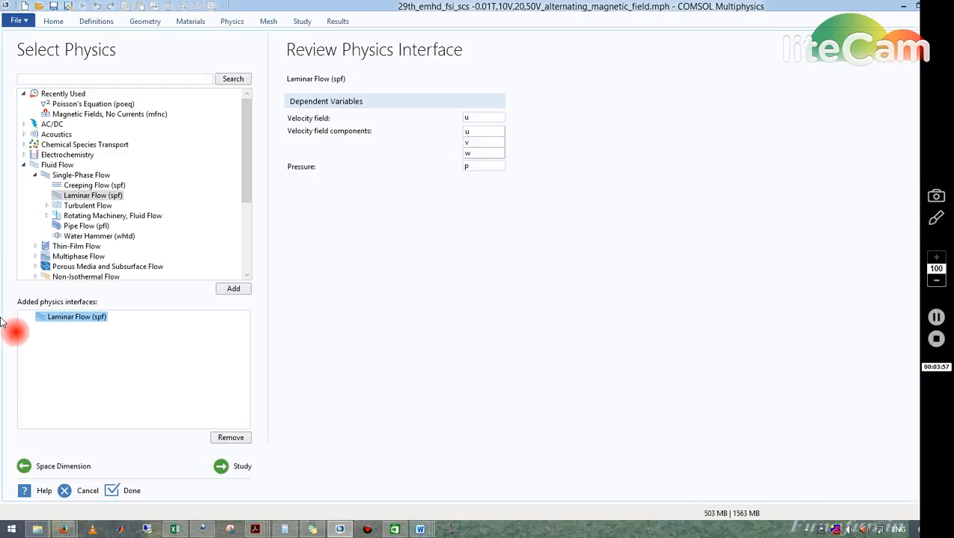
mouse_move(67, 306)
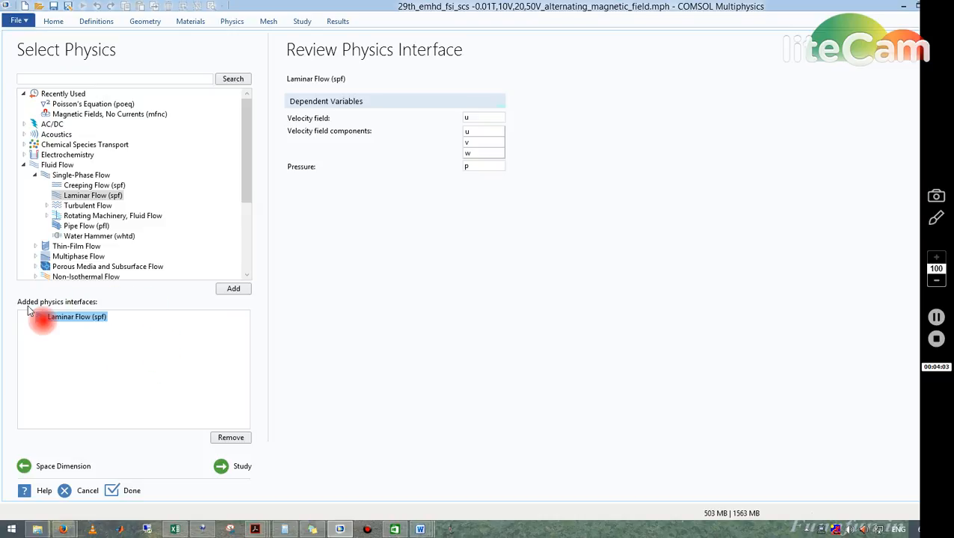
mouse_move(594, 165)
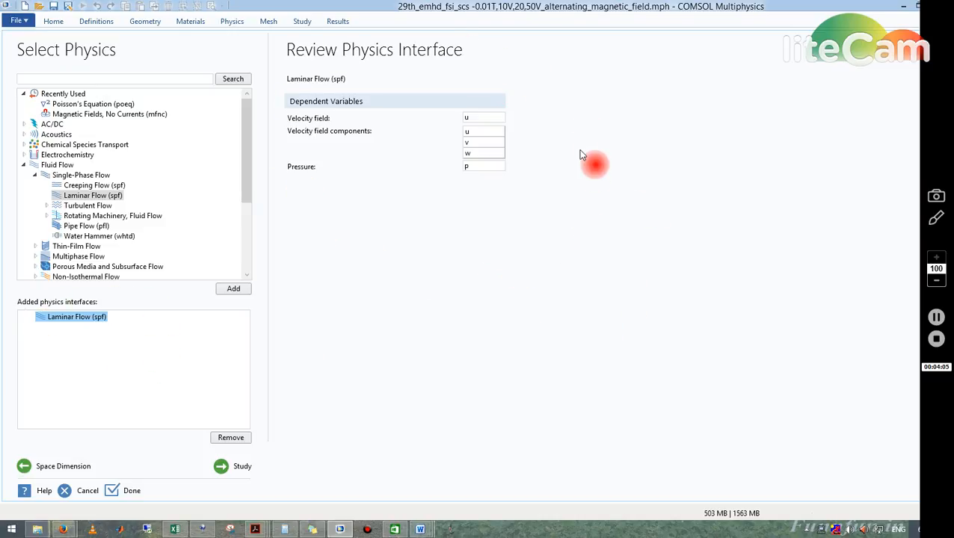
mouse_move(471, 257)
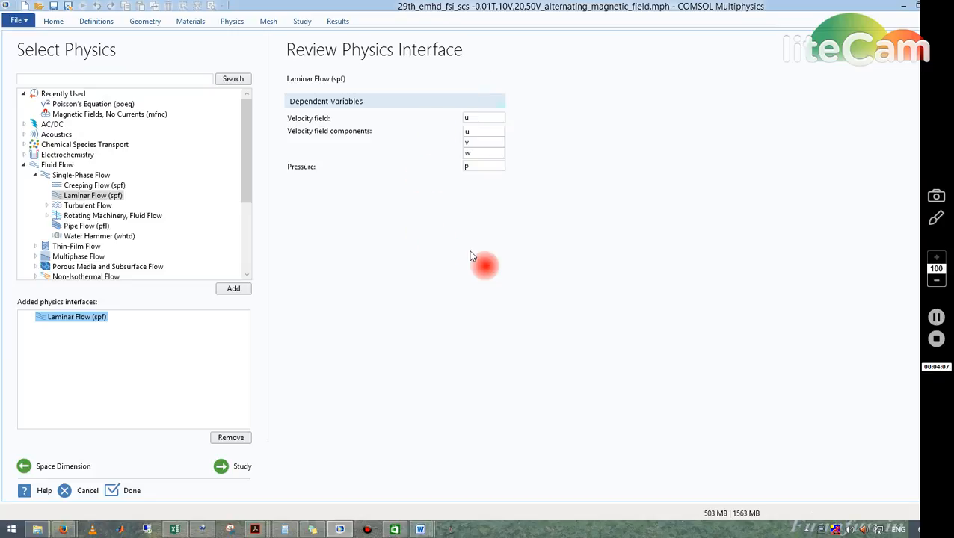
mouse_move(521, 116)
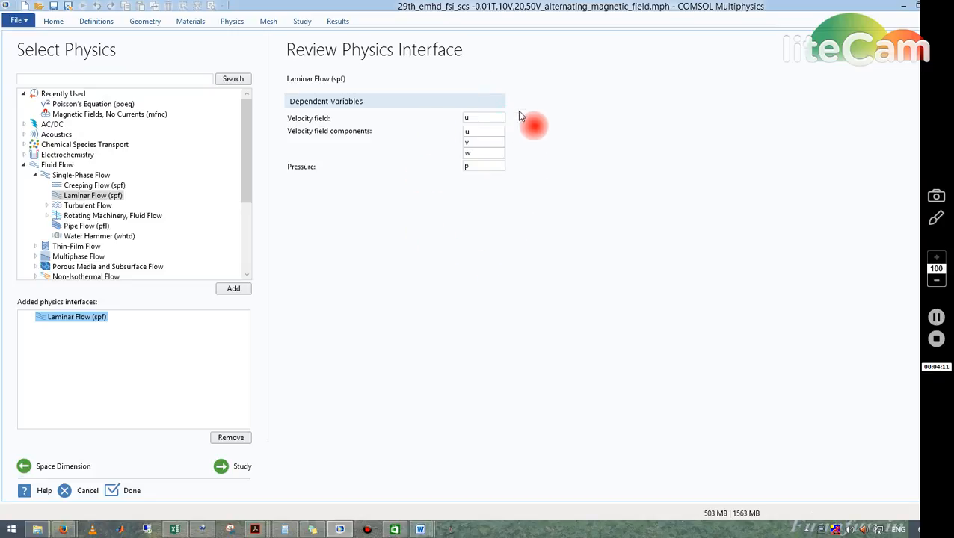
mouse_move(106, 382)
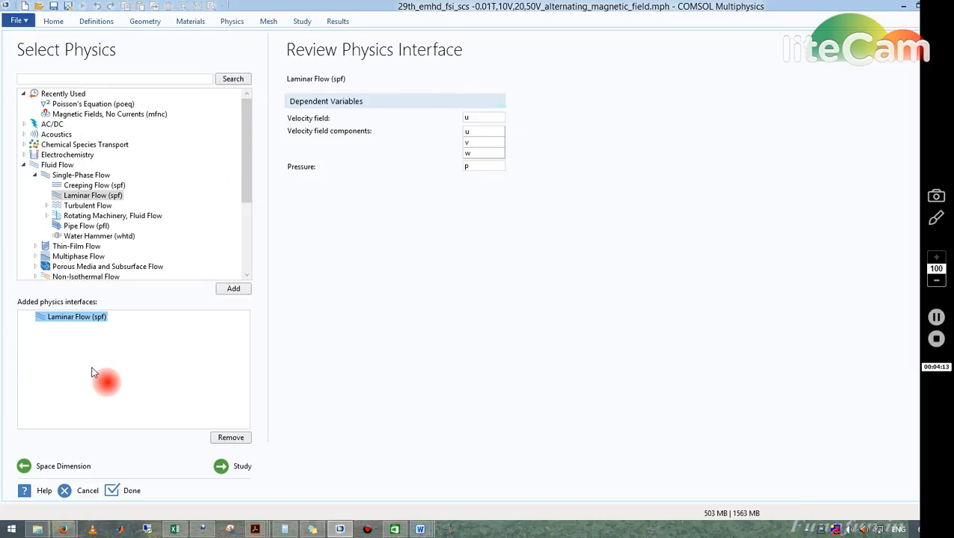
mouse_move(271, 499)
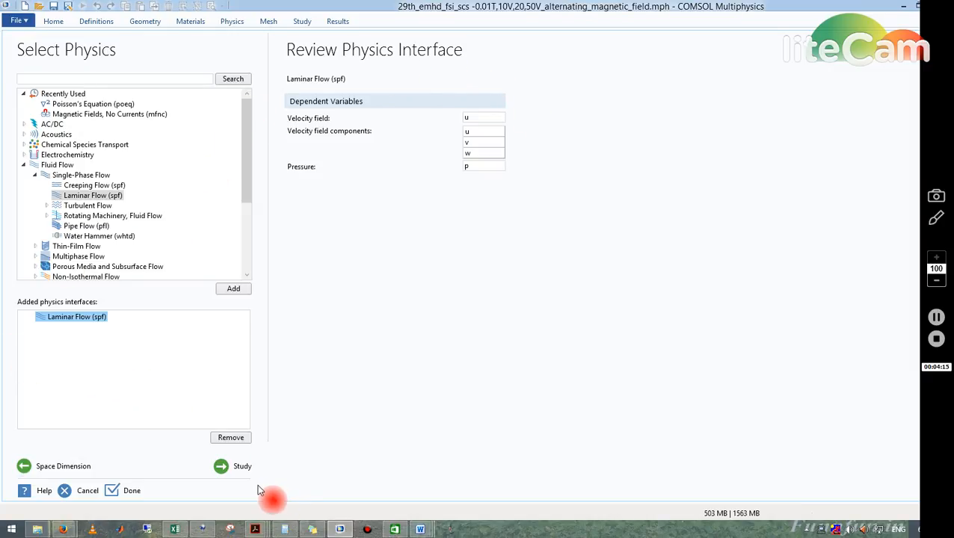
- Add a Time Dependent preset study and finish the wizard
left_click(243, 466)
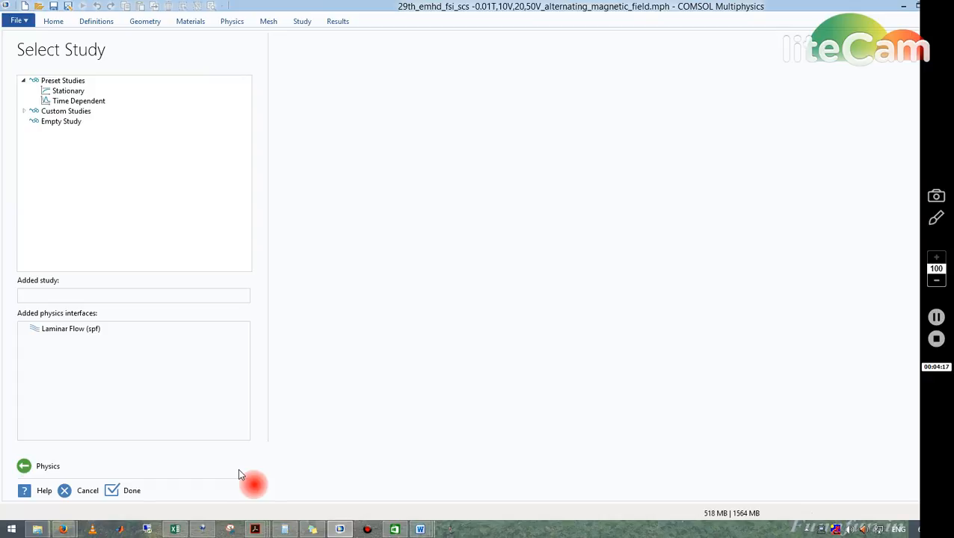
mouse_move(91, 160)
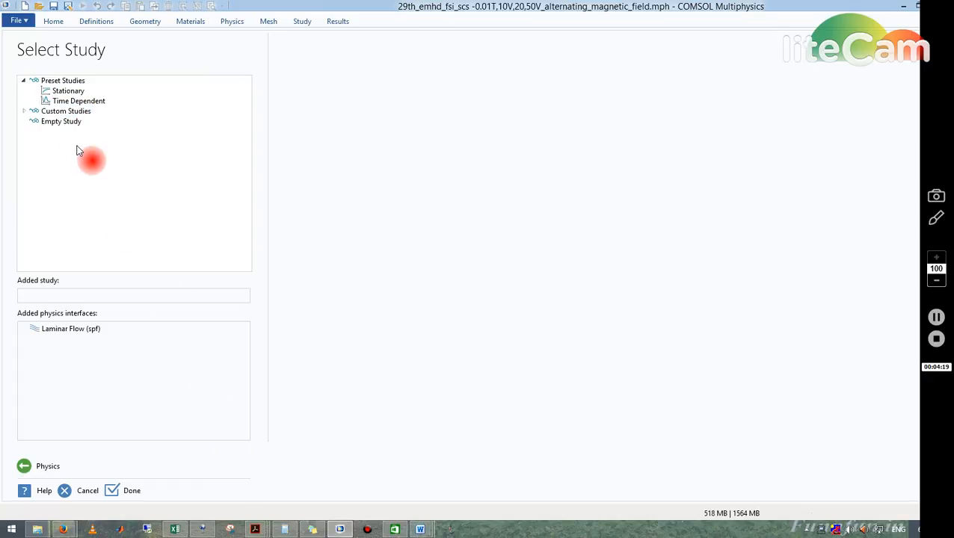
left_click(78, 101)
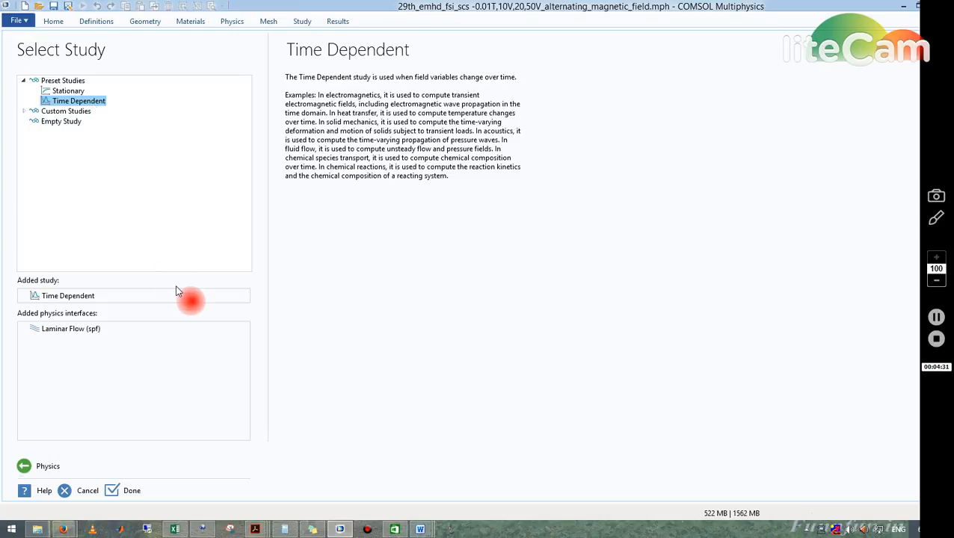
mouse_move(190, 491)
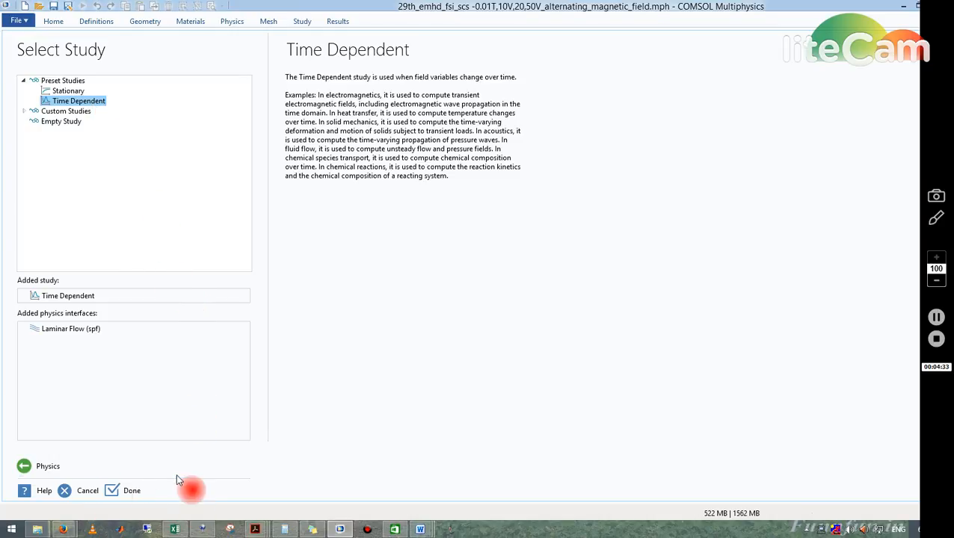
left_click(132, 491)
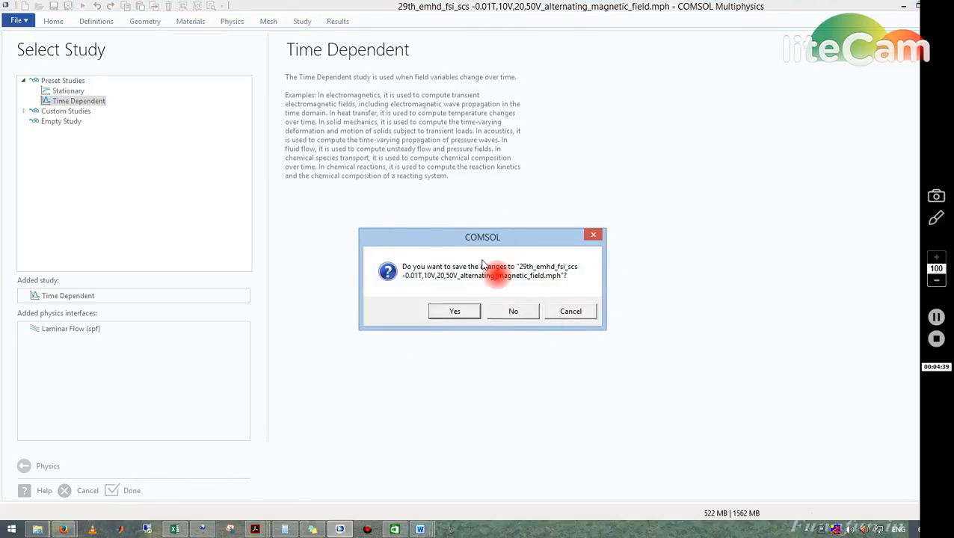
- Answer the save-changes prompt for the previous model
left_click(513, 311)
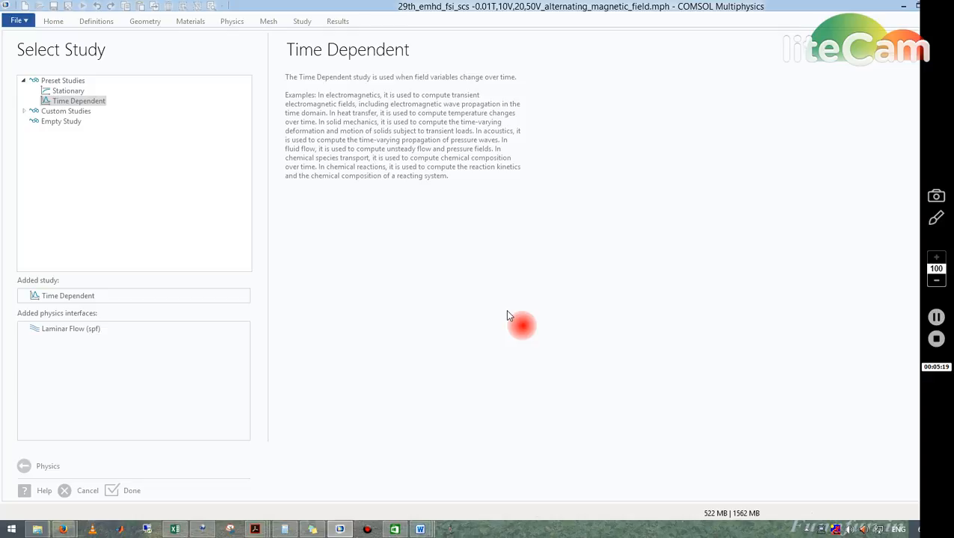
mouse_move(447, 289)
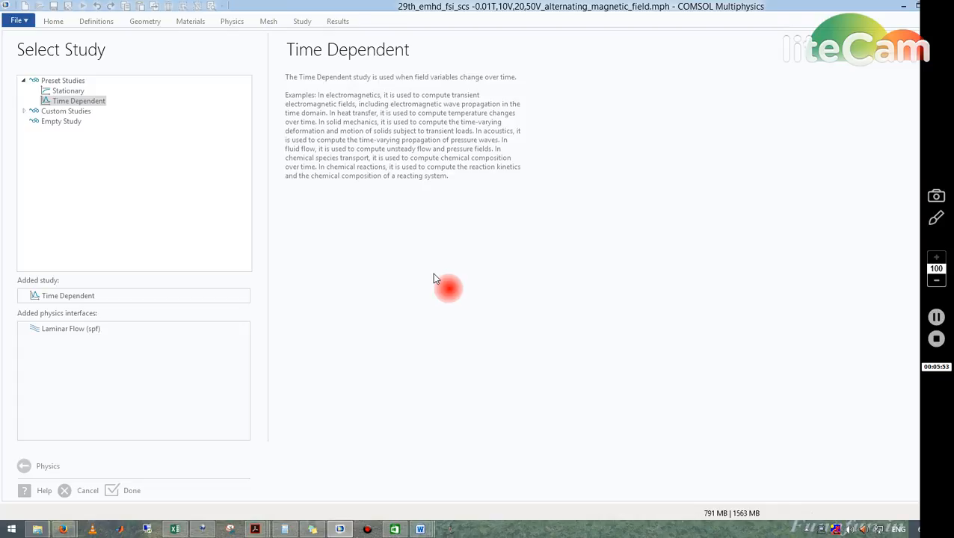
mouse_move(208, 482)
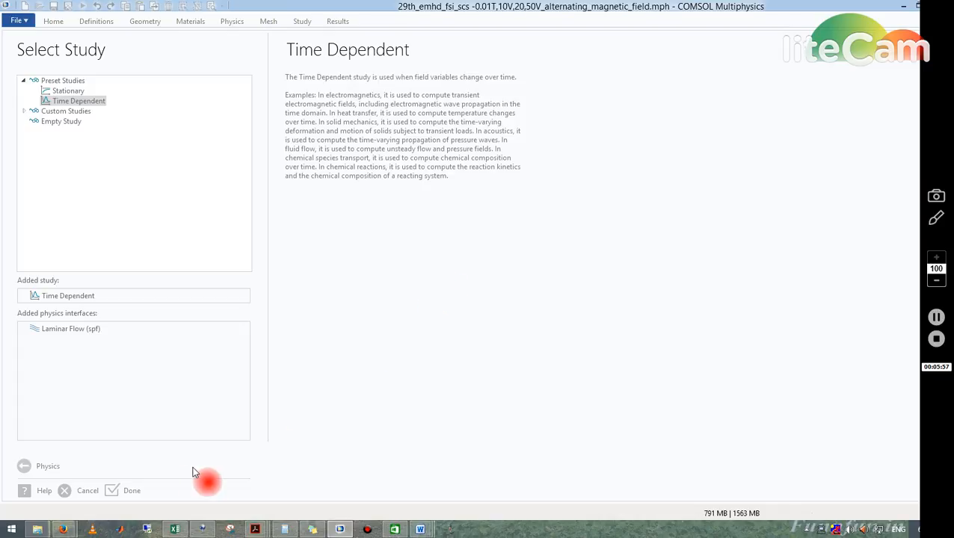
- Close all Firefox windows and tabs, leaving the unsaved website editor page
right_click(63, 529)
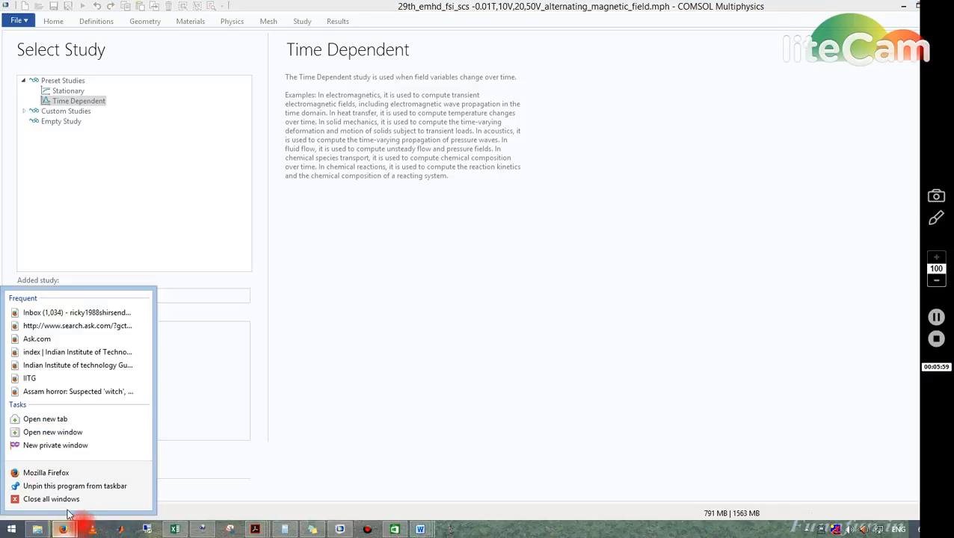
left_click(51, 499)
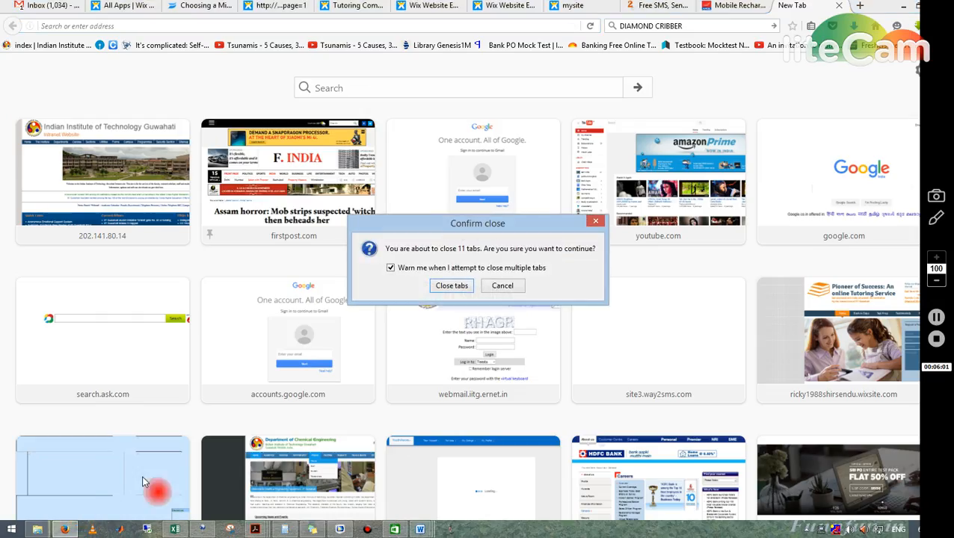
mouse_move(452, 286)
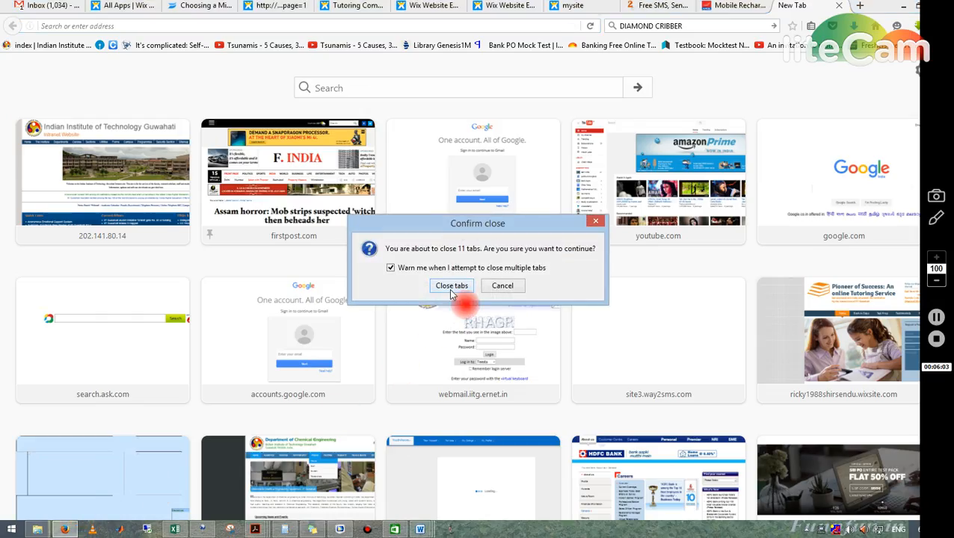
left_click(451, 286)
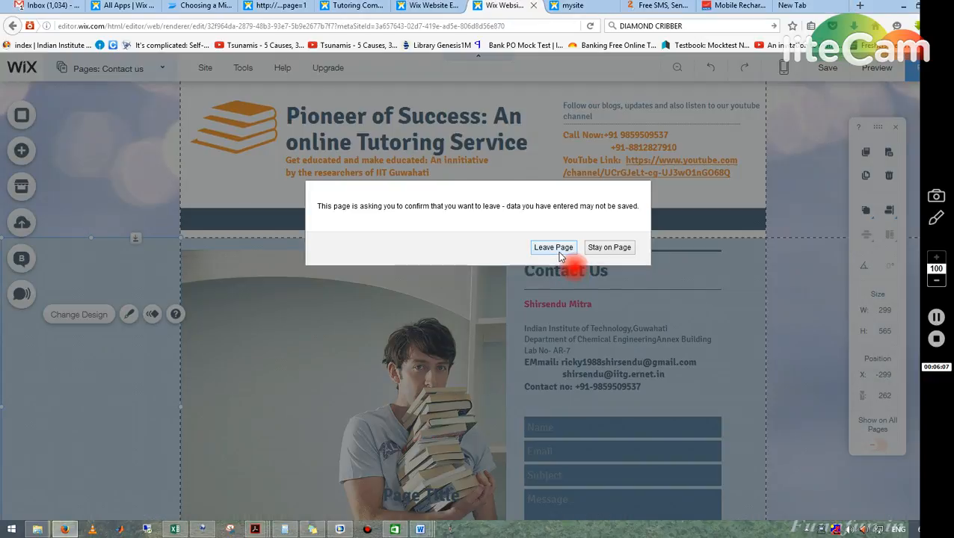
left_click(553, 247)
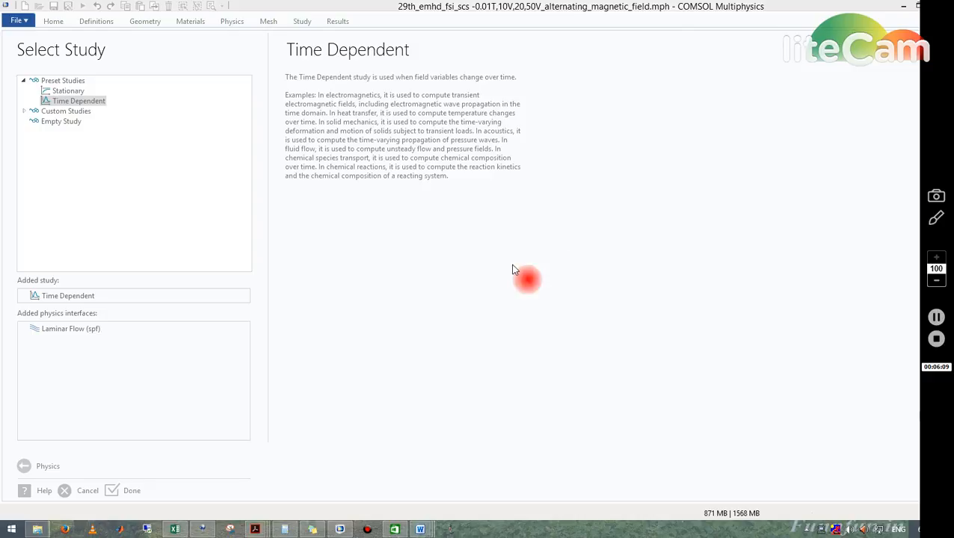
mouse_move(202, 530)
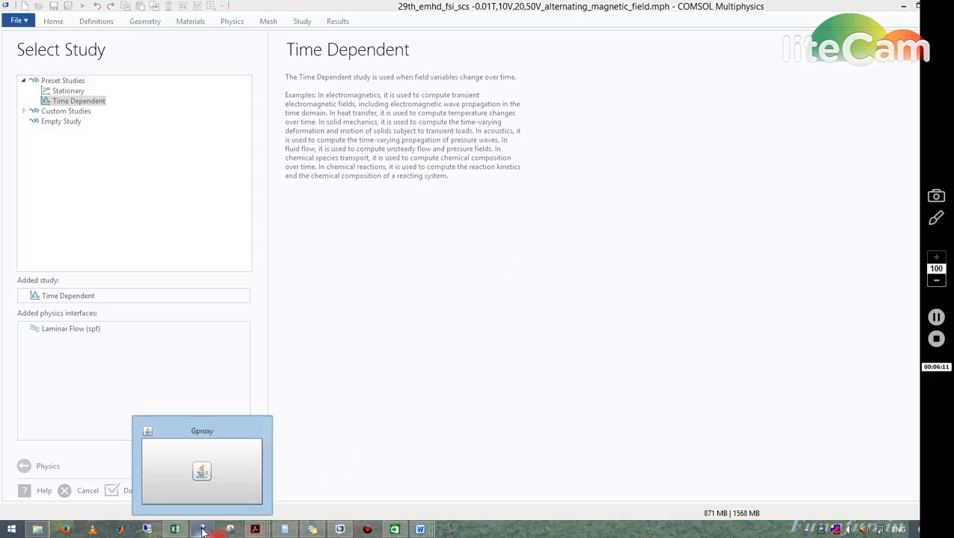
right_click(175, 529)
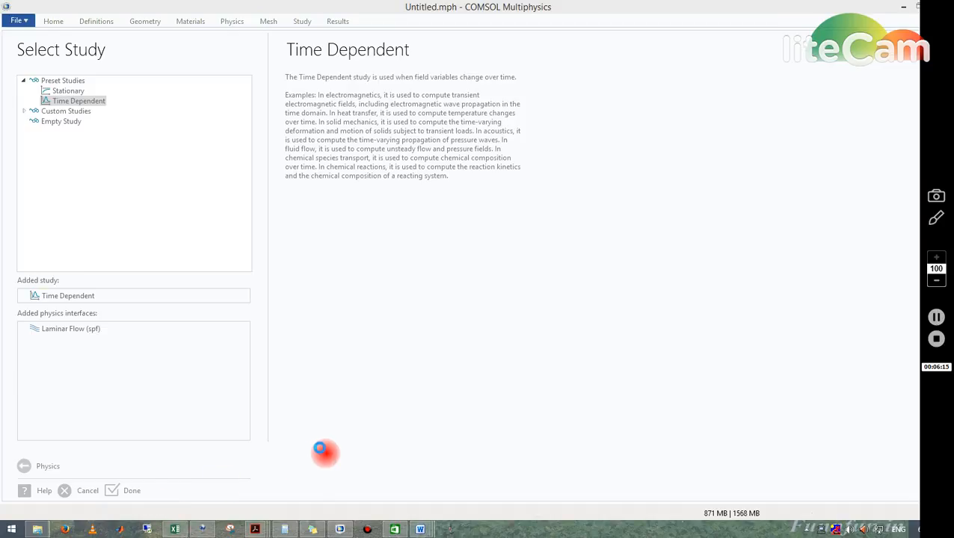
left_click(131, 490)
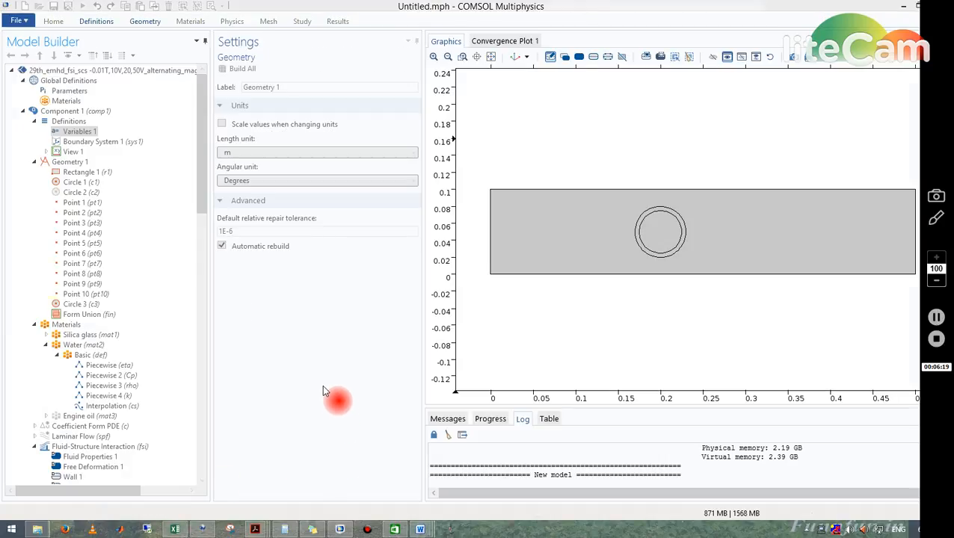
mouse_move(213, 367)
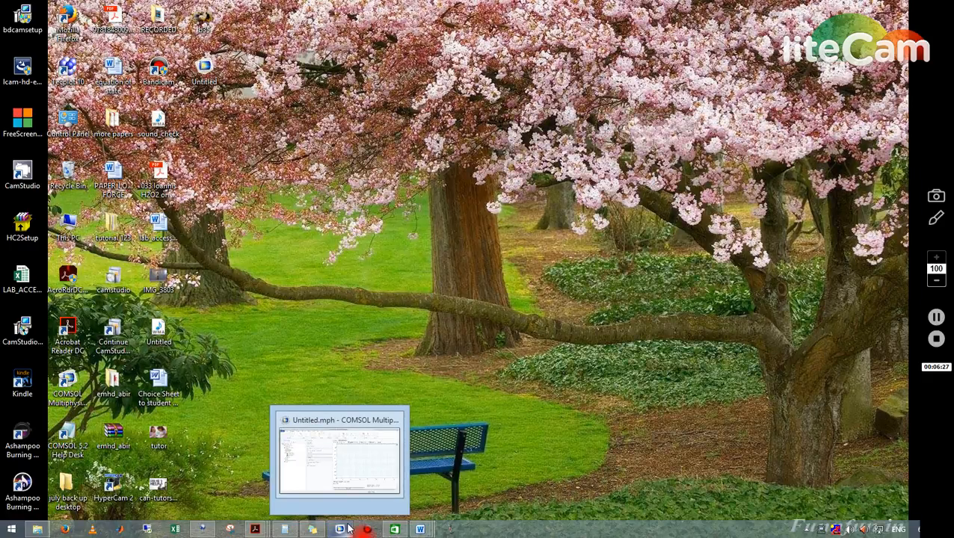
- Restore the new Untitled.mph COMSOL window from the taskbar
left_click(339, 459)
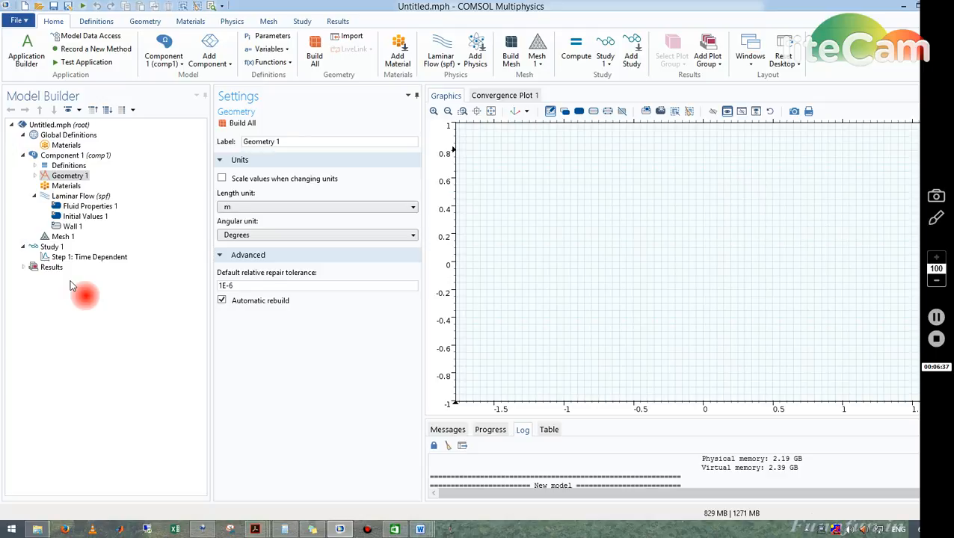
mouse_move(4, 88)
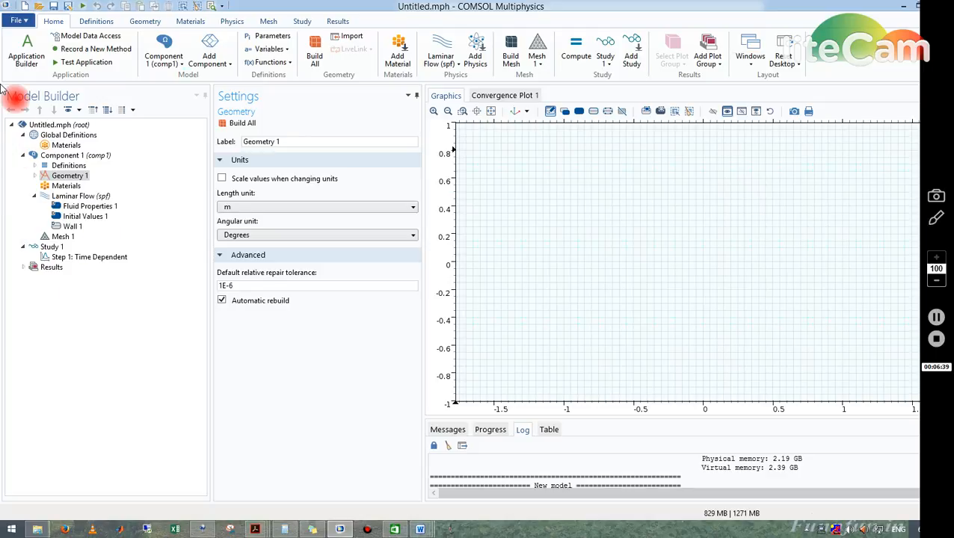
mouse_move(56, 95)
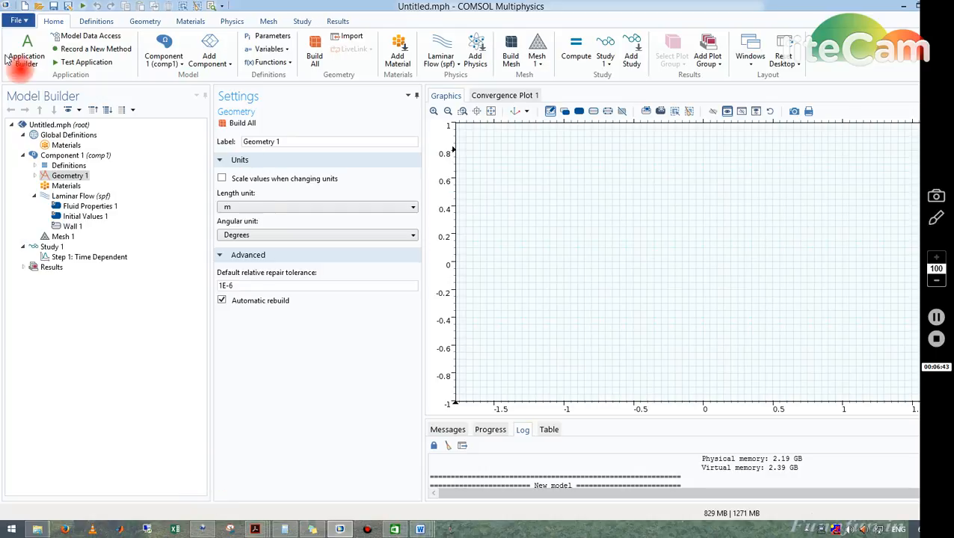
mouse_move(6, 160)
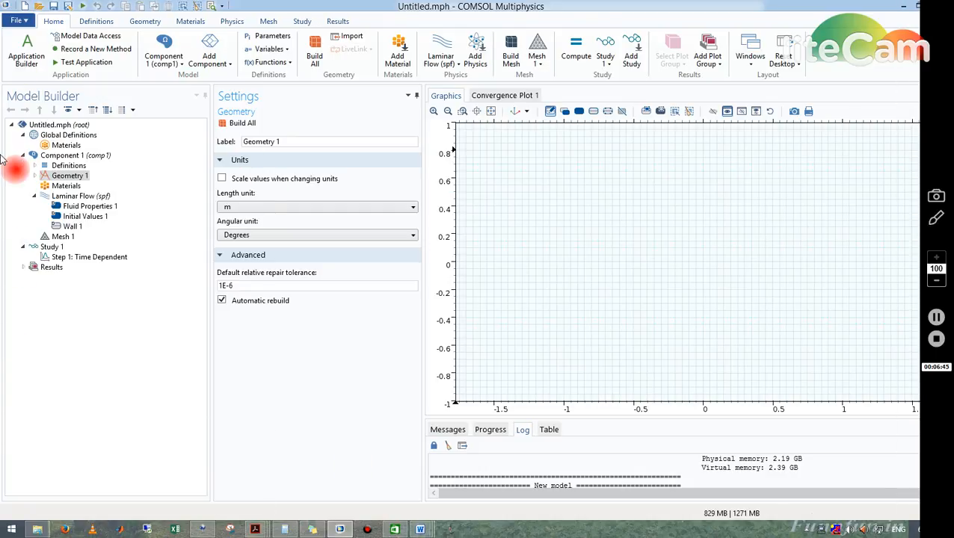
mouse_move(202, 91)
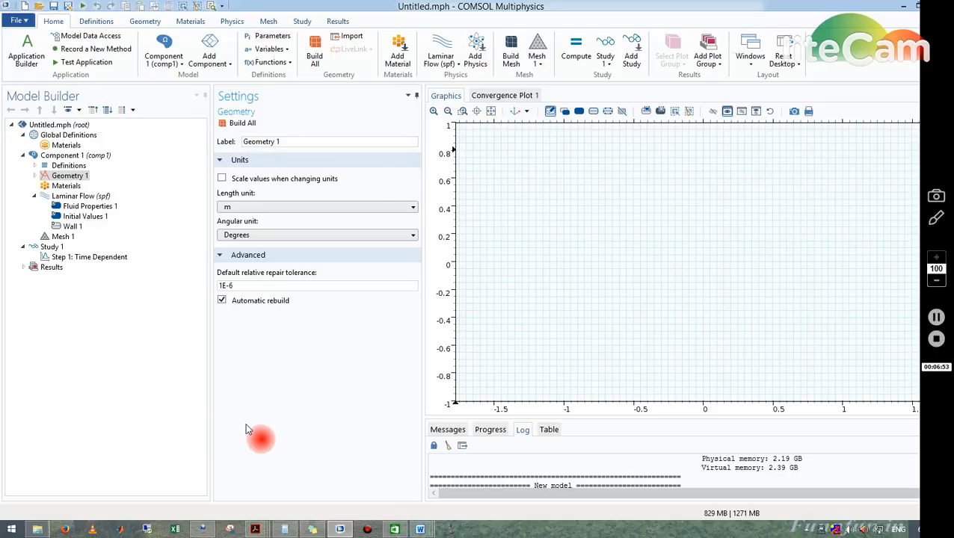
mouse_move(19, 97)
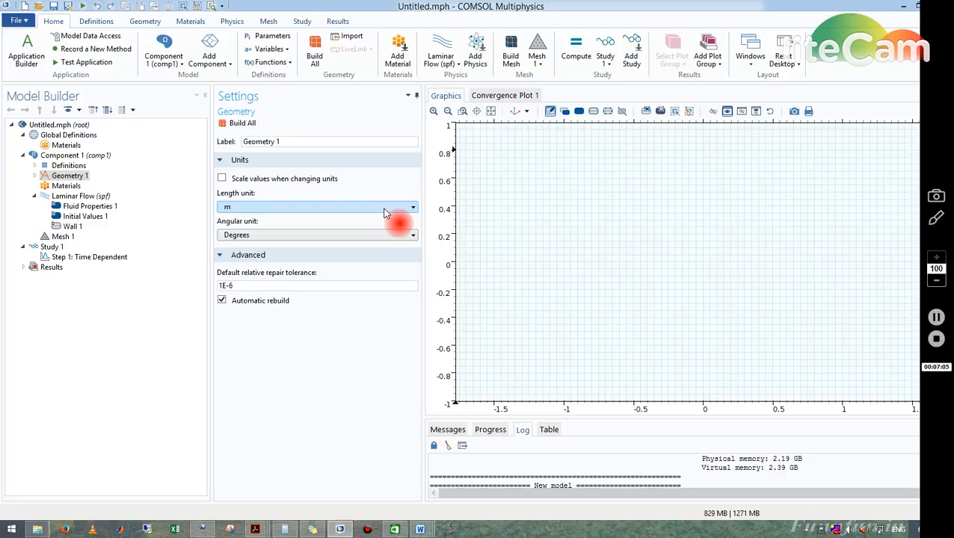
mouse_move(116, 202)
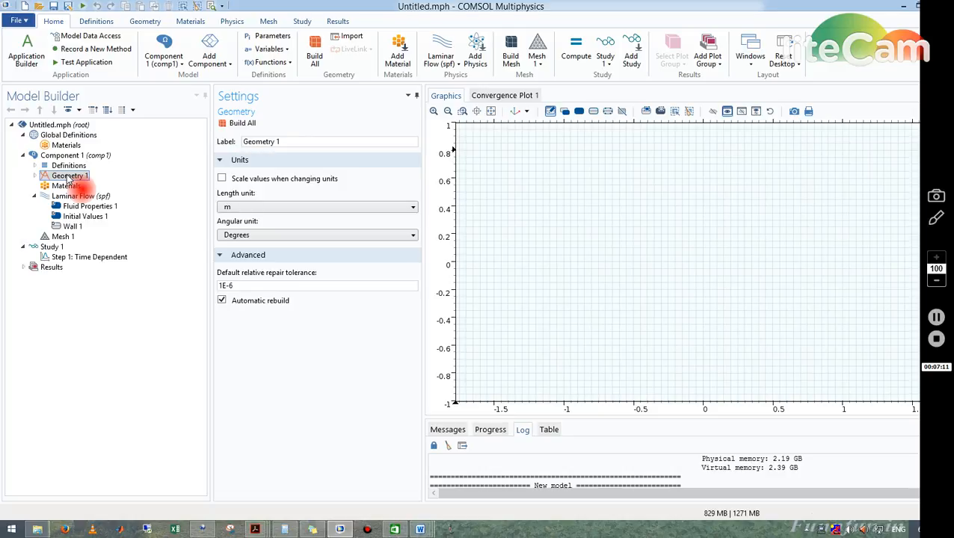
- Add Rectangle 1 to Geometry 1 and set its length unit to cm
right_click(70, 175)
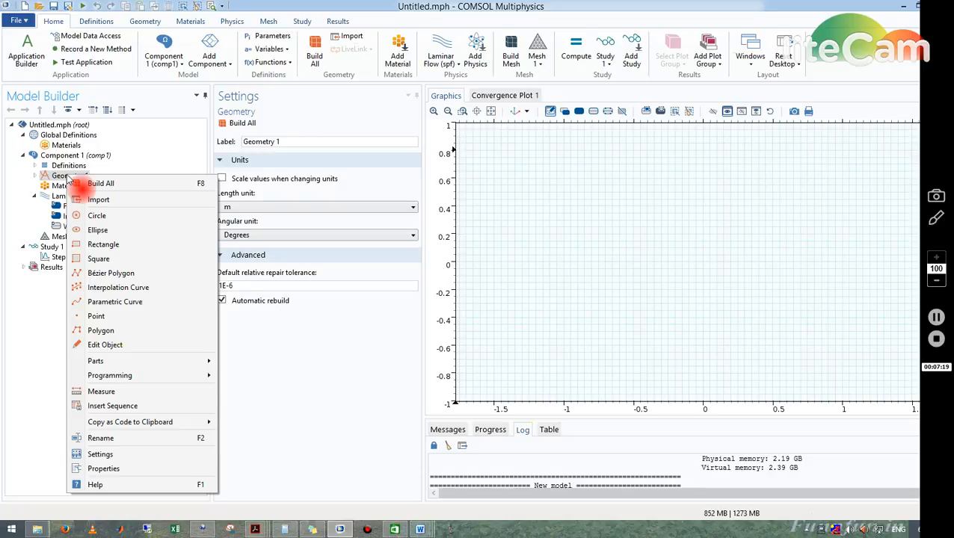
mouse_move(104, 245)
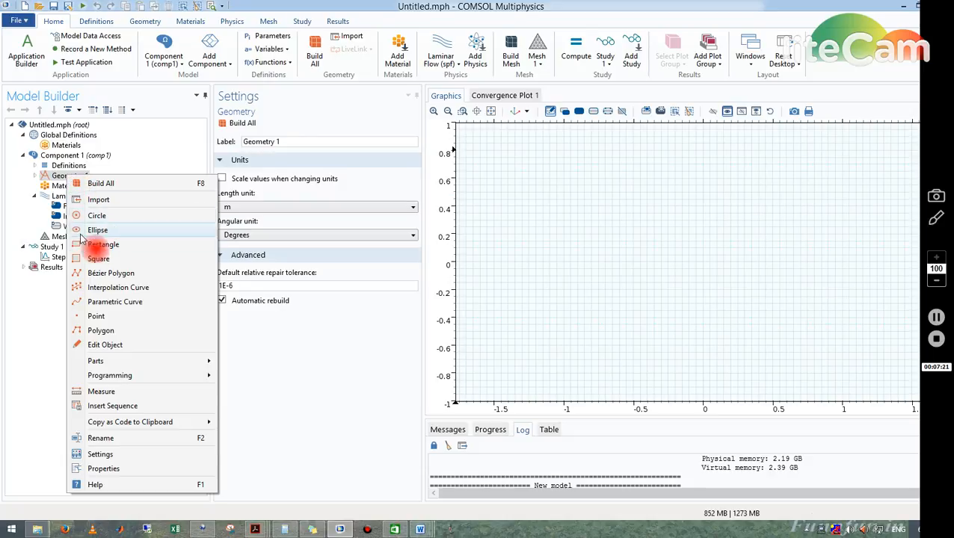
left_click(103, 244)
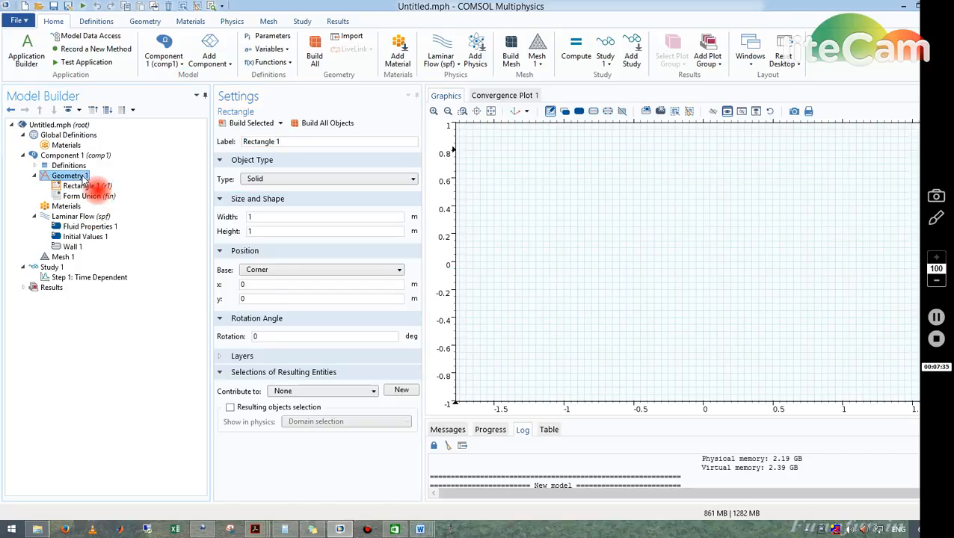
left_click(70, 175)
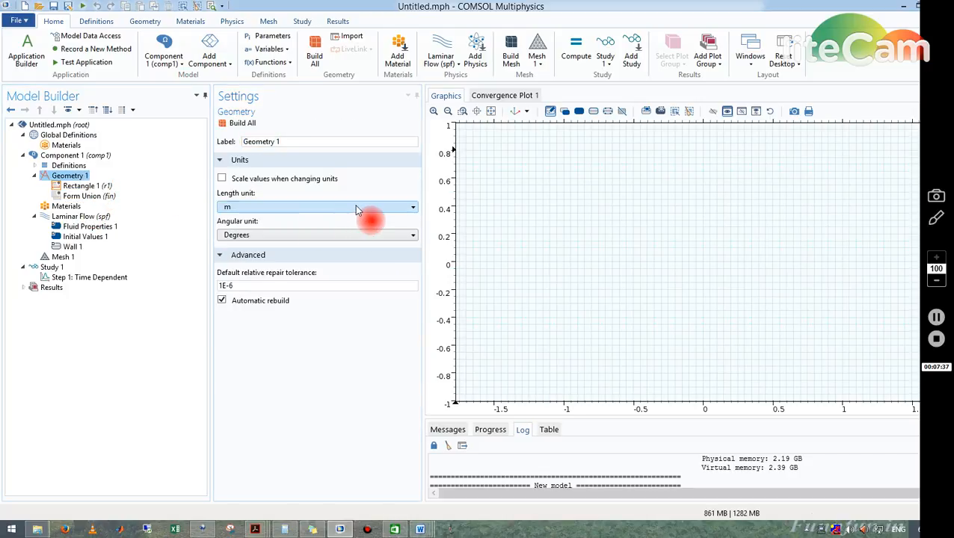
left_click(411, 208)
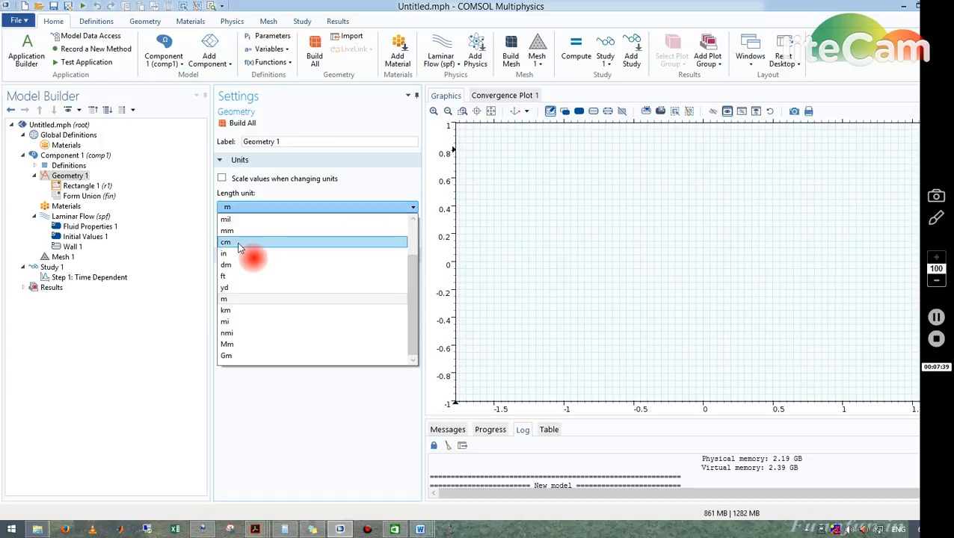
left_click(225, 241)
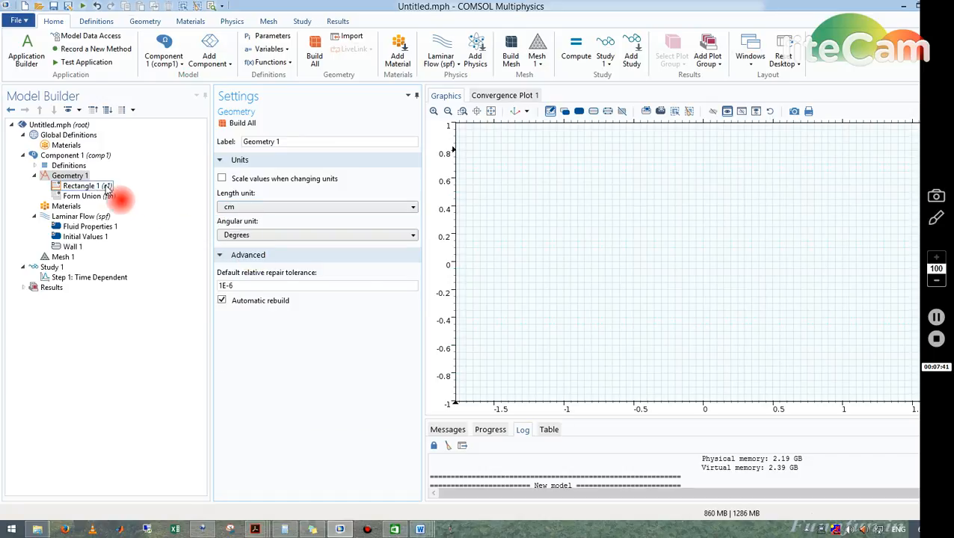
- Size Rectangle 1 to width 10 and height 3, building after each change
left_click(82, 186)
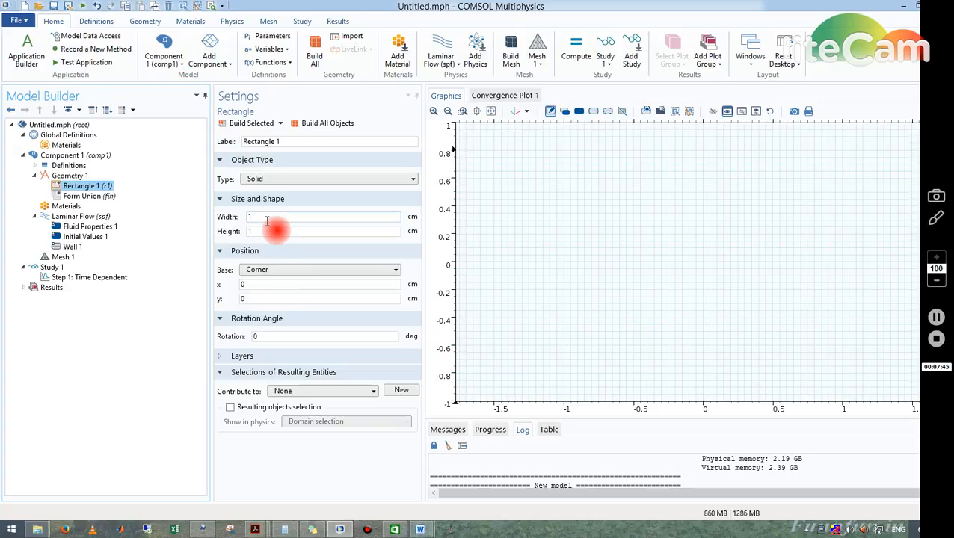
mouse_move(262, 240)
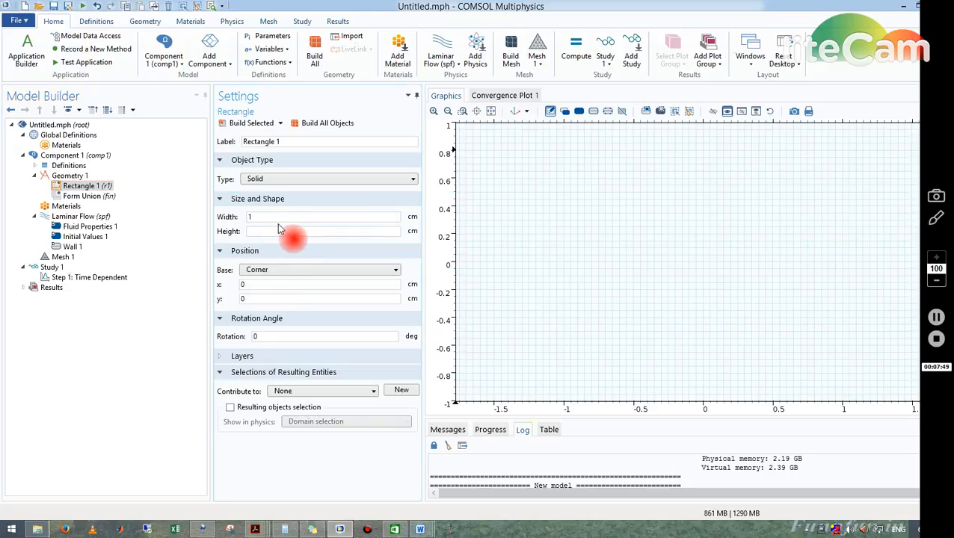
type("4")
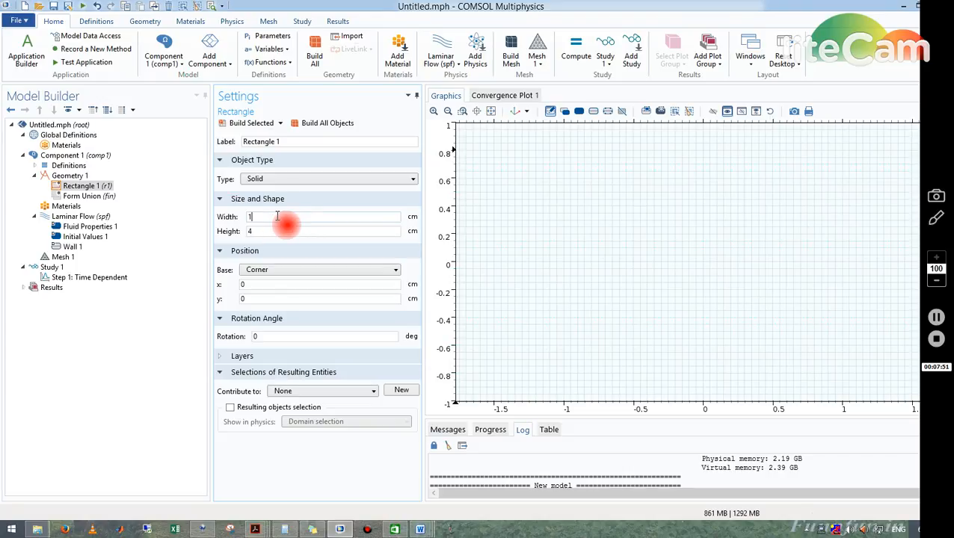
type("10")
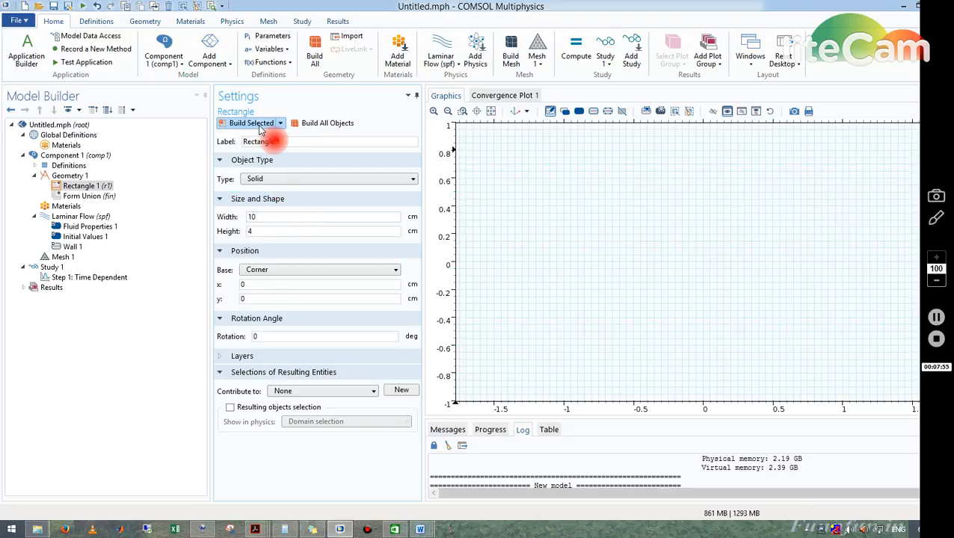
left_click(250, 122)
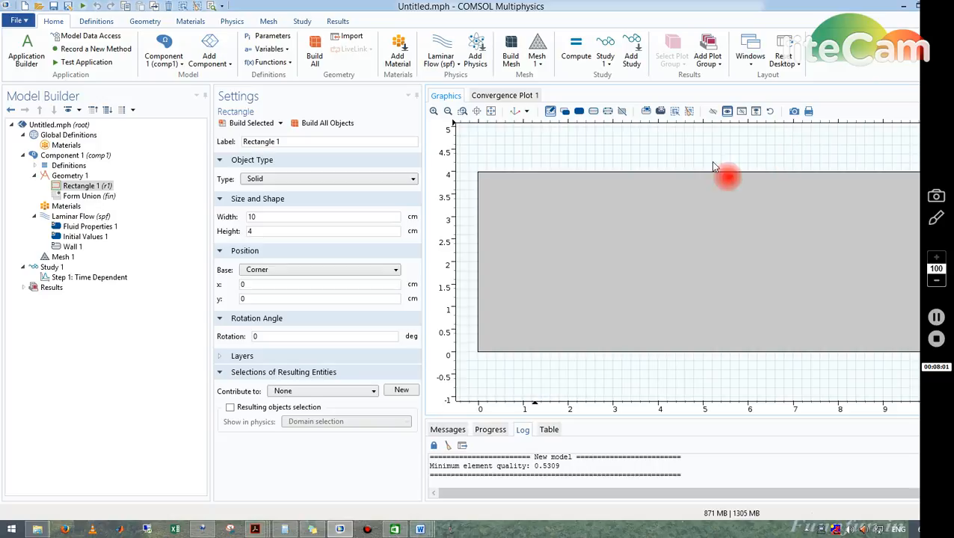
mouse_move(417, 164)
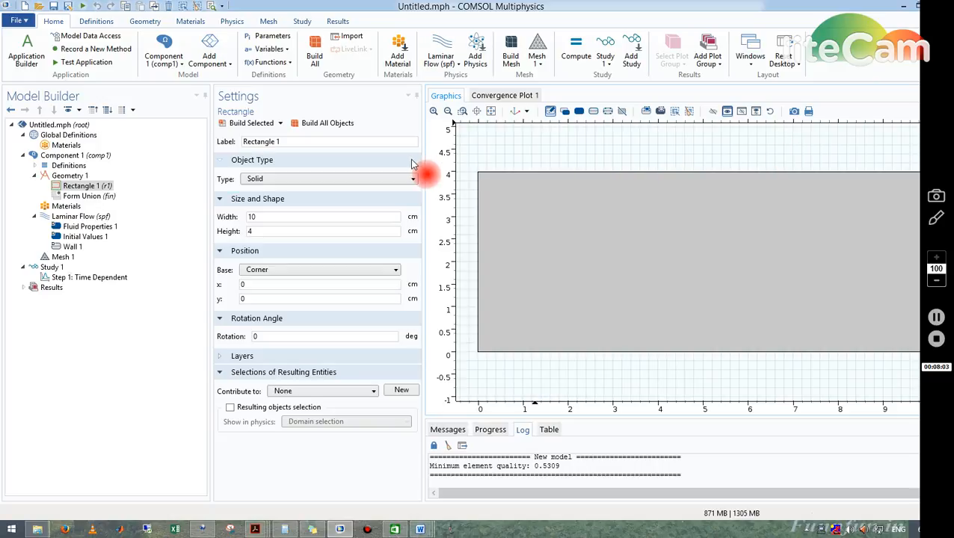
mouse_move(448, 225)
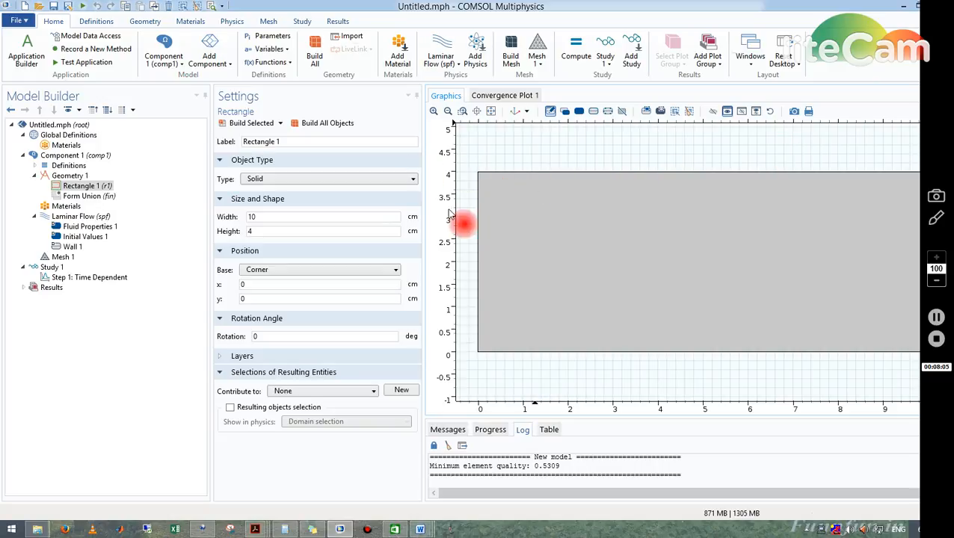
left_click(323, 231)
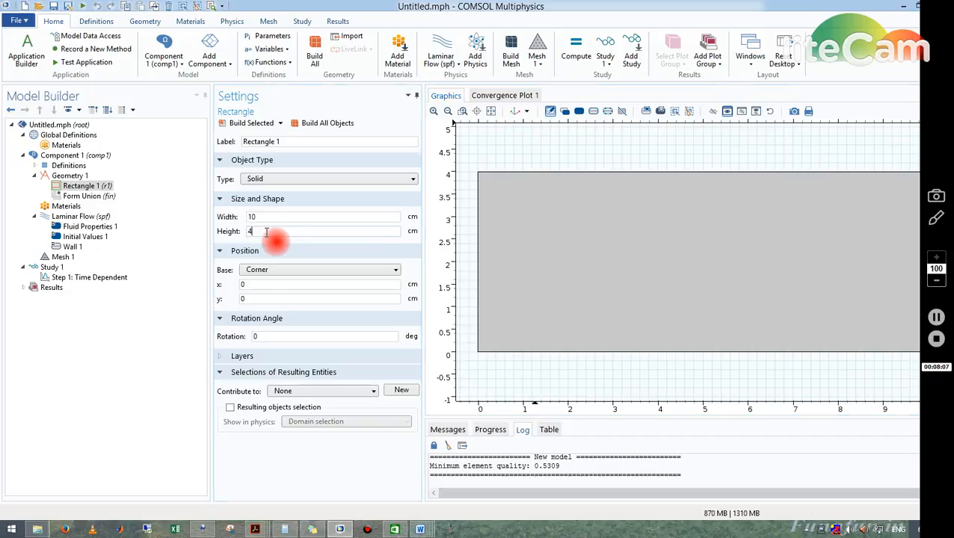
type("3")
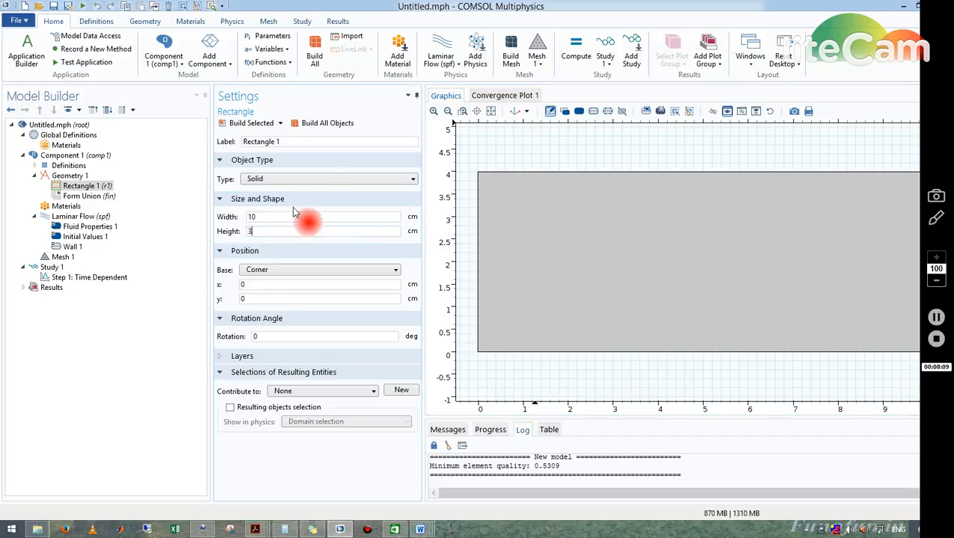
left_click(251, 123)
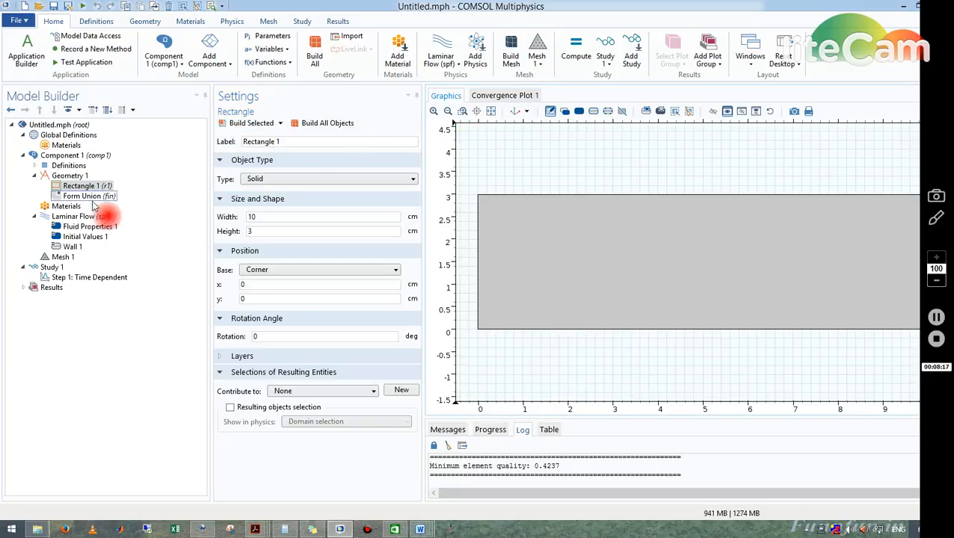
- From the Materials node, open the Add Material library and search for WATER
left_click(67, 205)
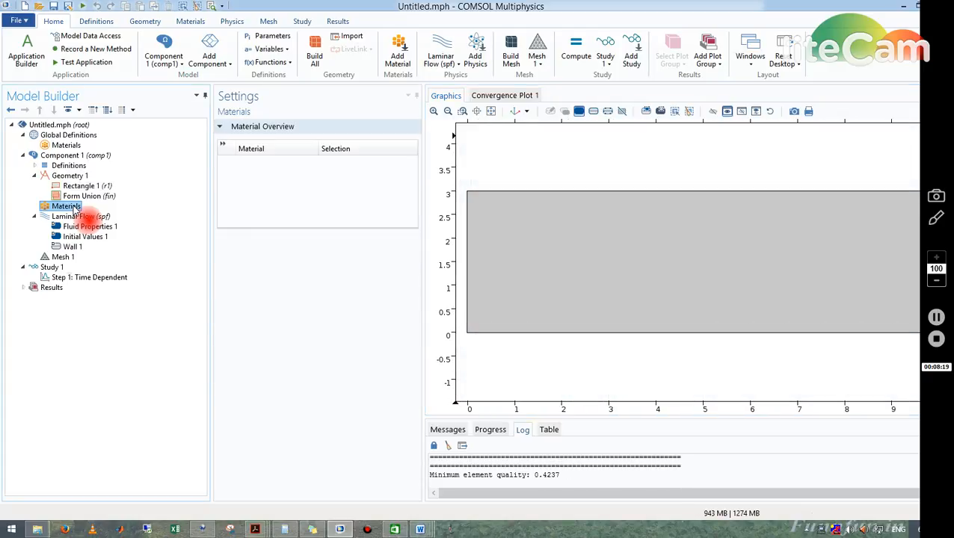
right_click(66, 207)
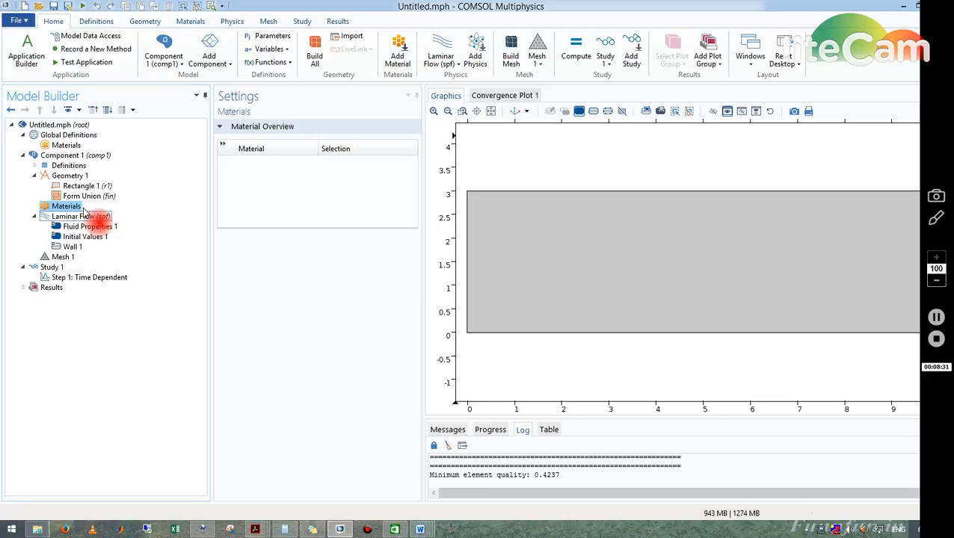
left_click(397, 49)
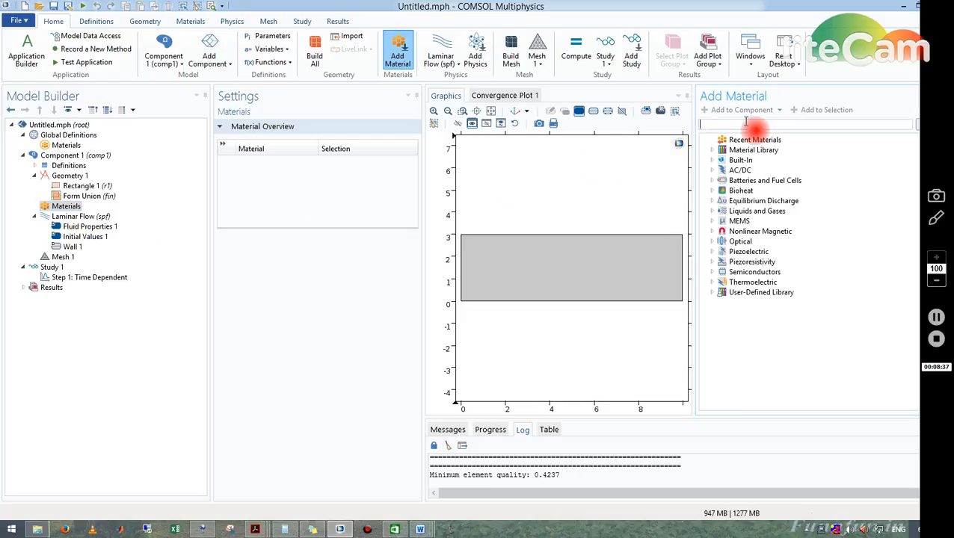
type("WATER")
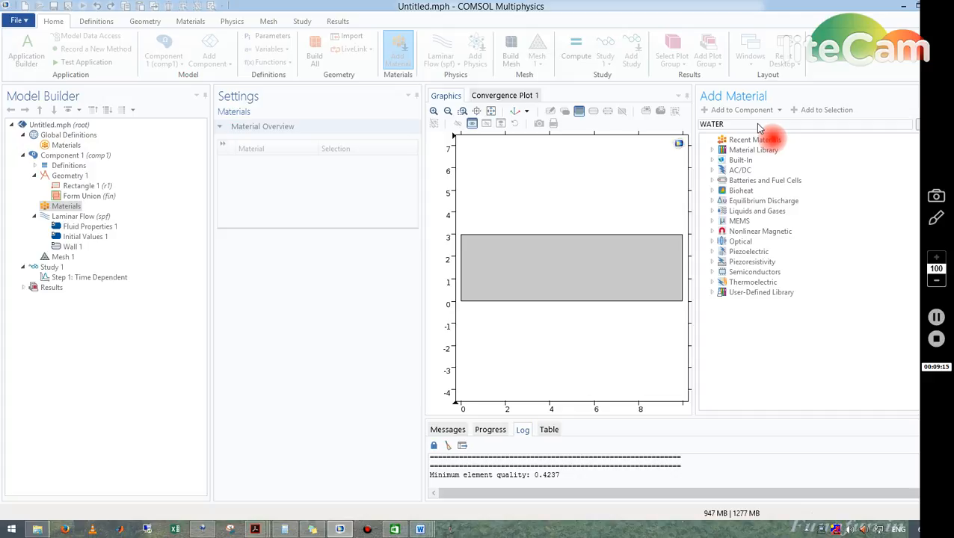
- Add Water from Liquids and Gases > Liquids and assign it to the rectangle domain
type("WATER")
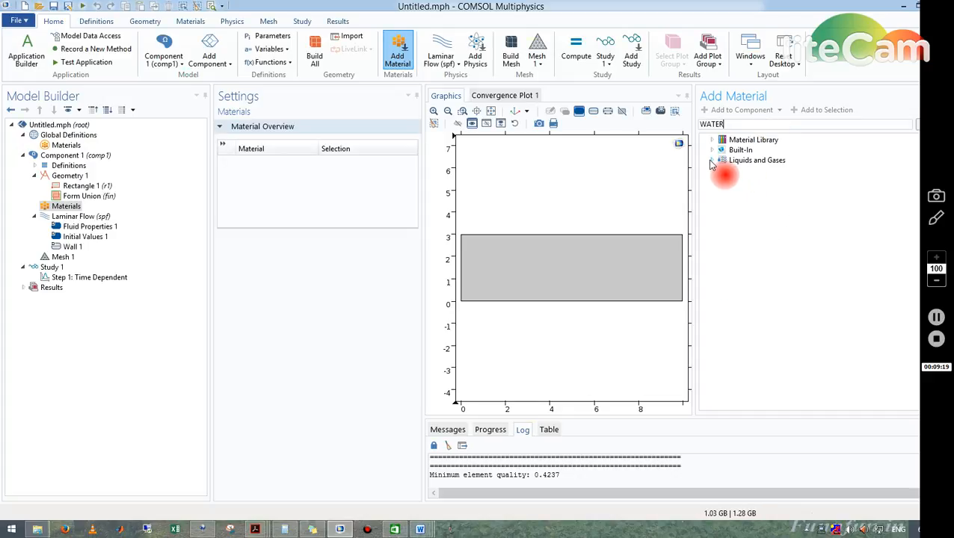
left_click(713, 160)
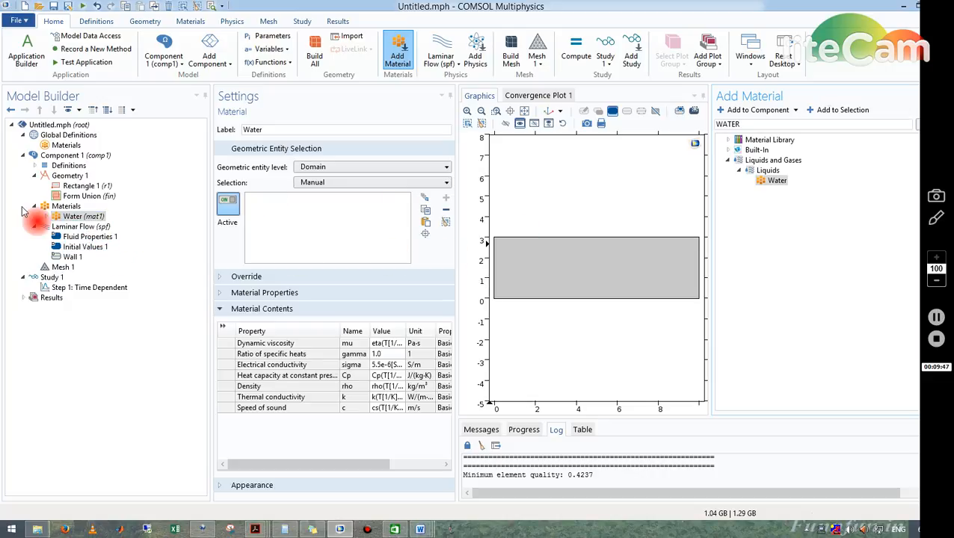
left_click(596, 267)
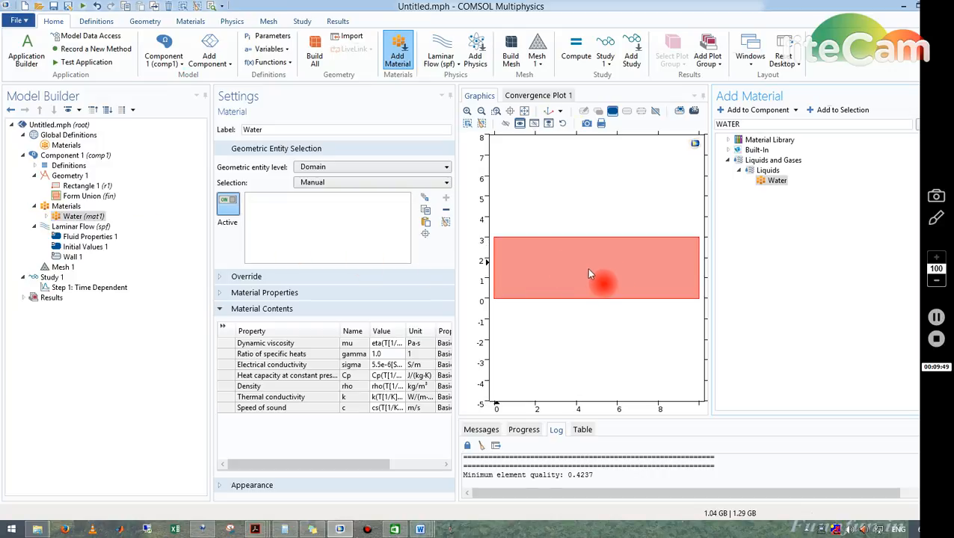
left_click(596, 267)
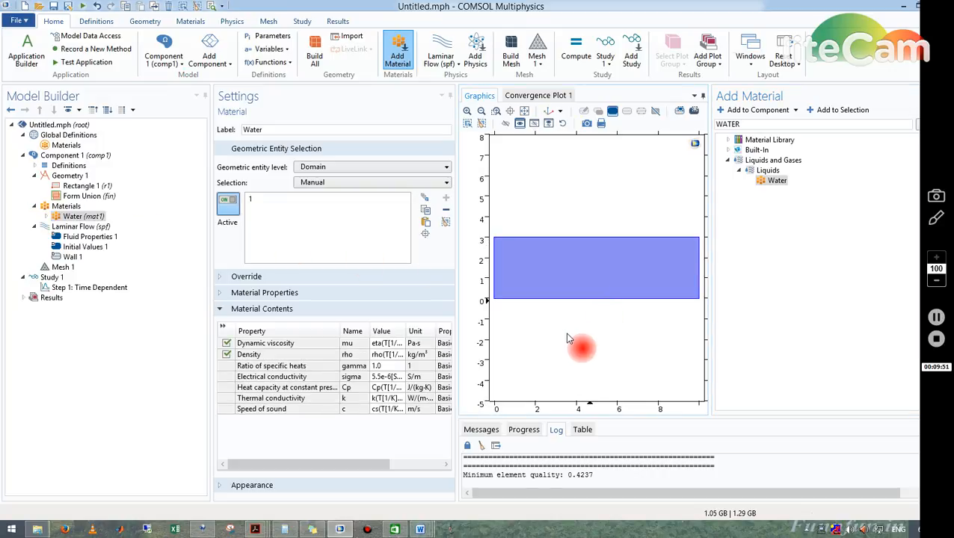
left_click(595, 267)
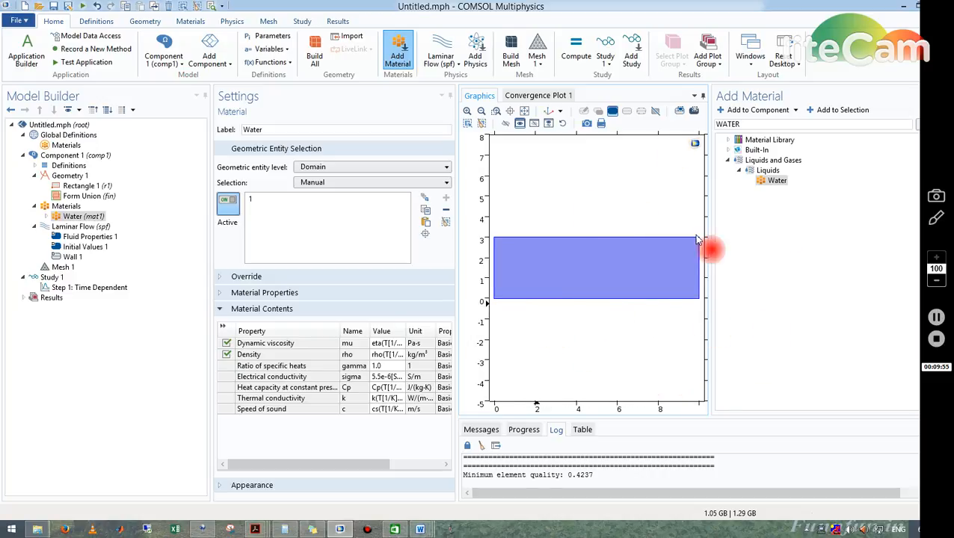
mouse_move(729, 415)
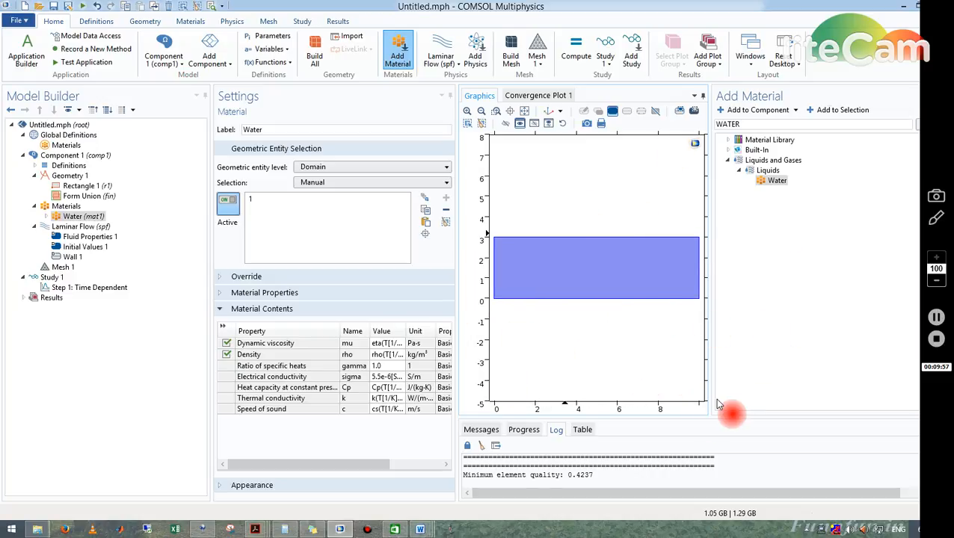